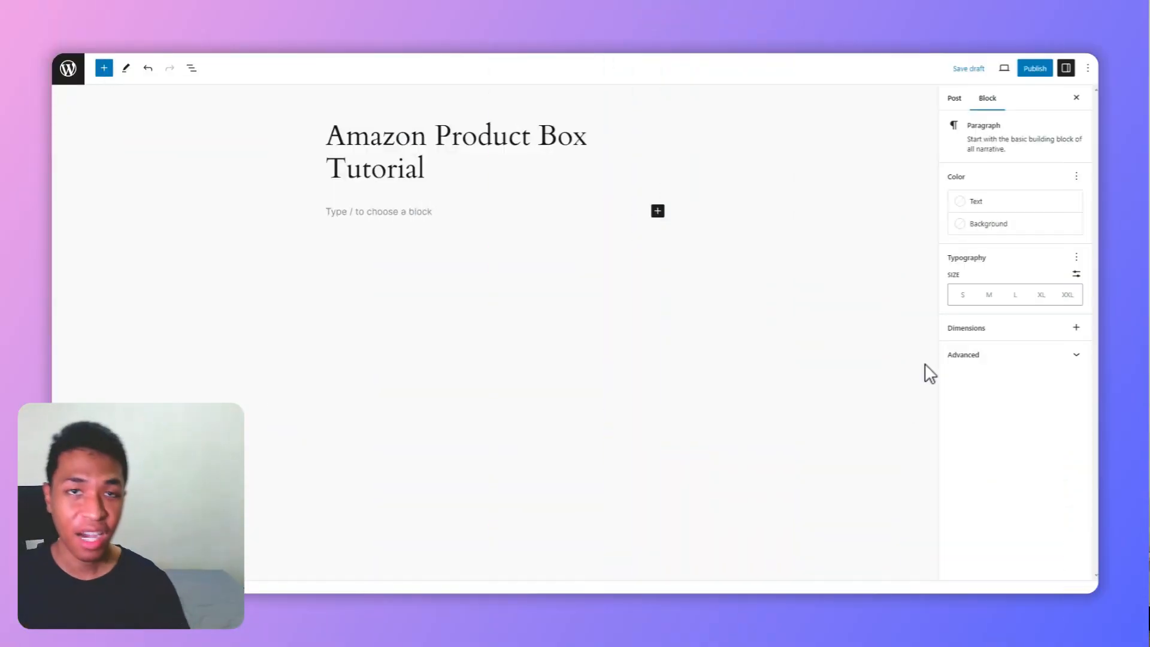
mouse_move(940, 379)
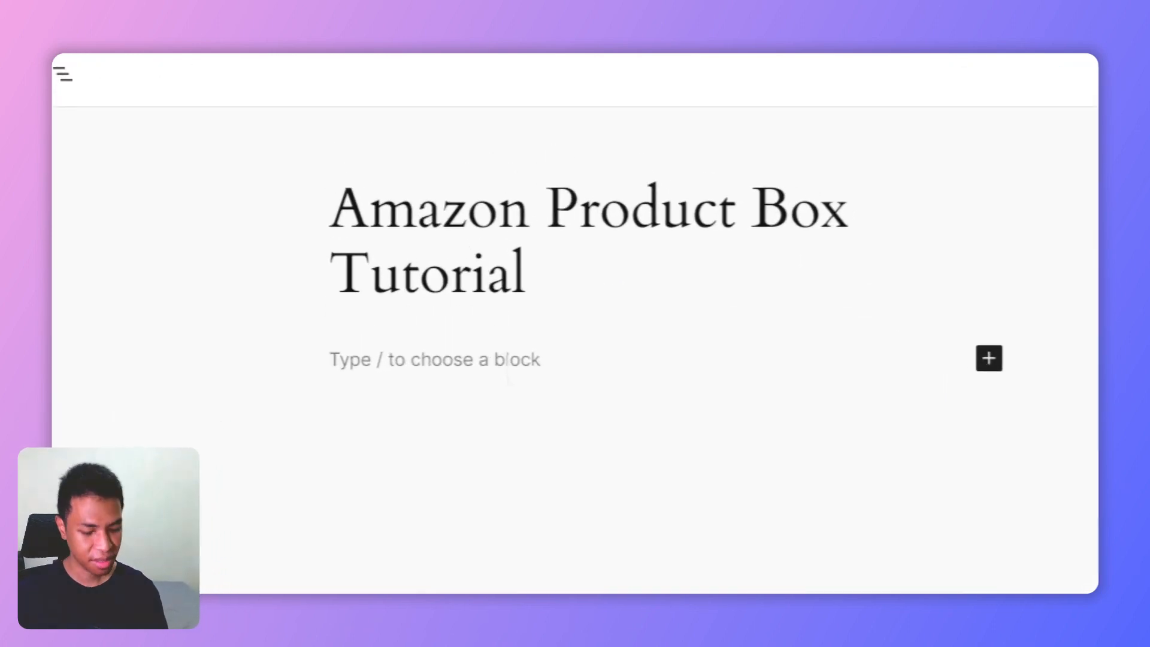
Insert a Group block under the title and place a Columns block inside it
text(/group)
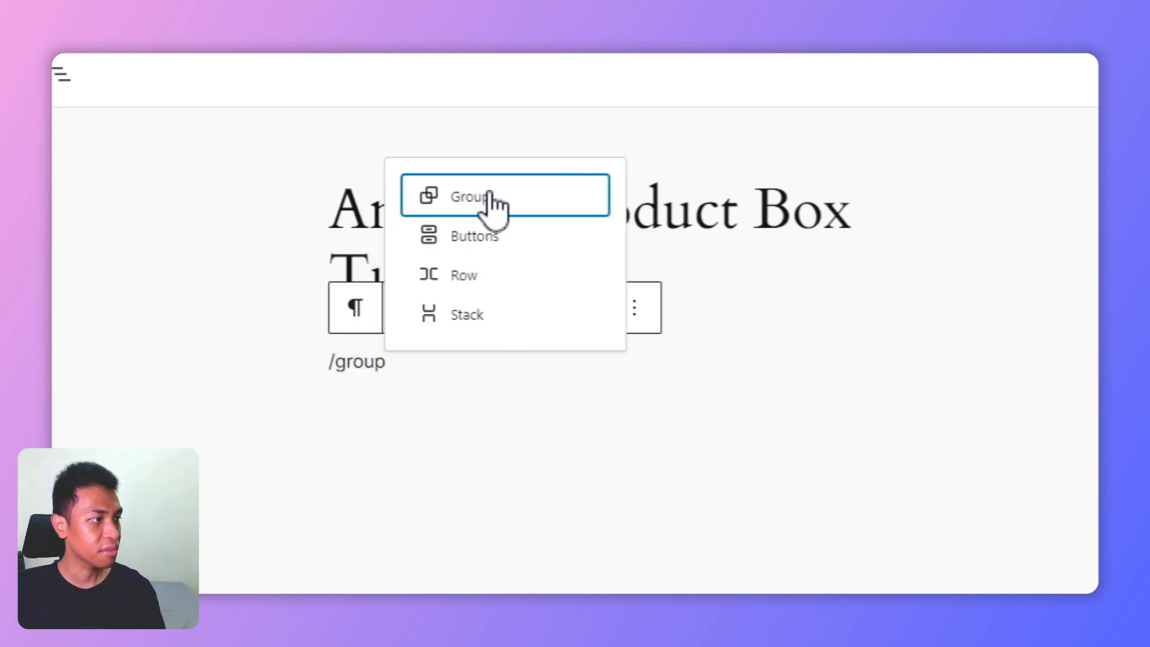
click(481, 196)
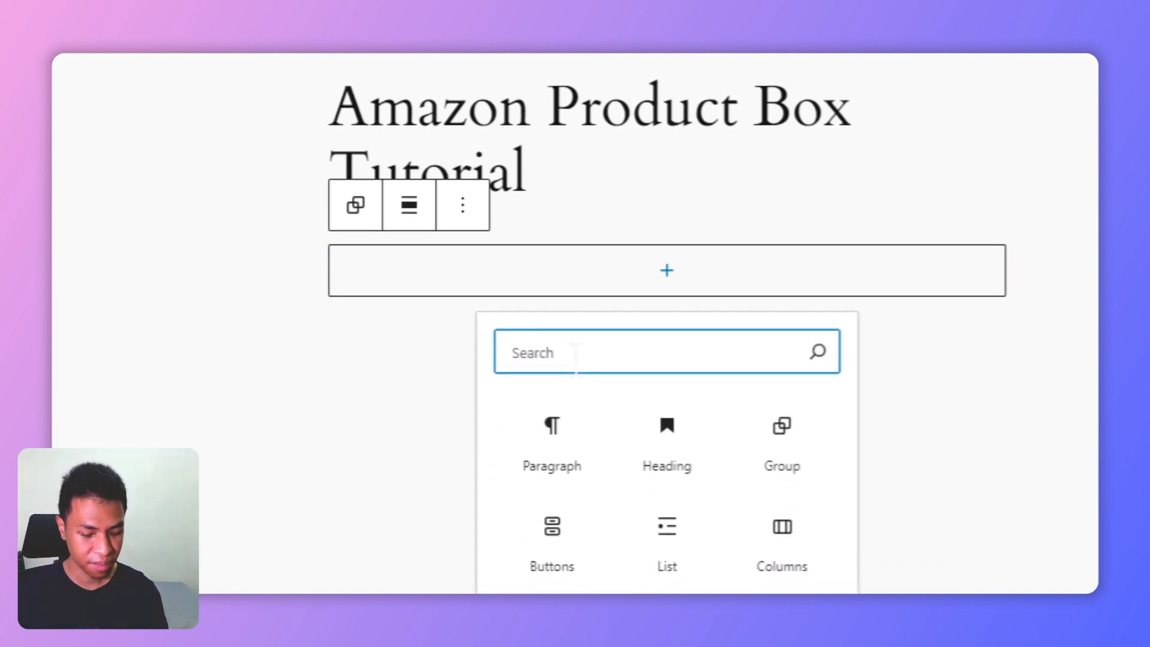
text(columns)
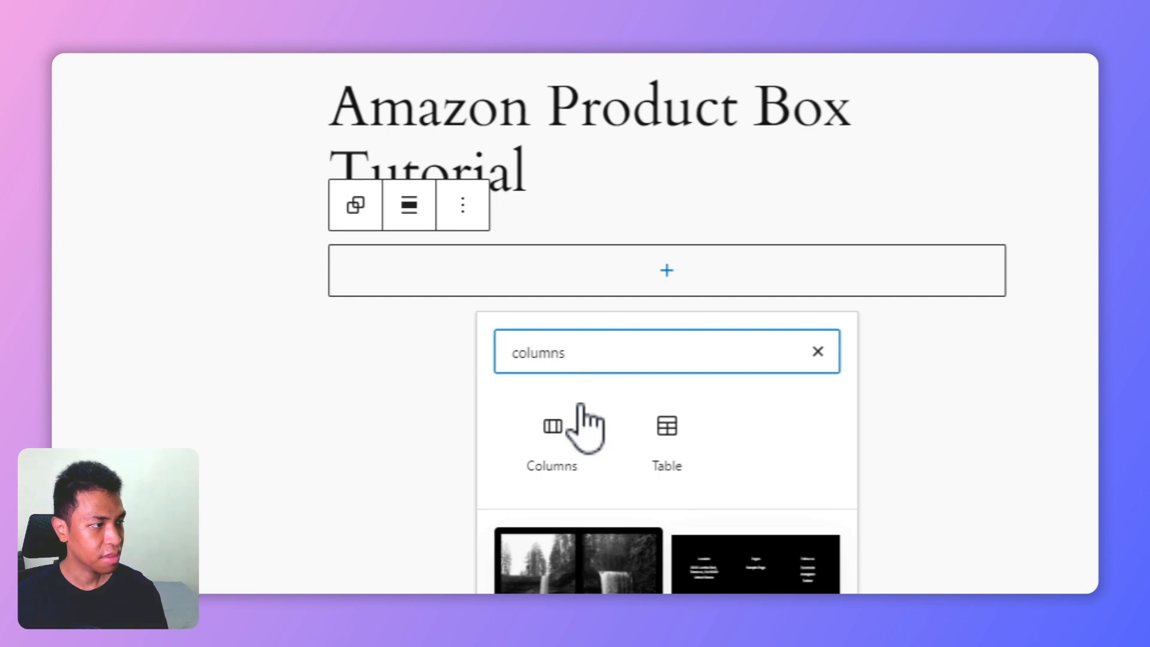
click(552, 427)
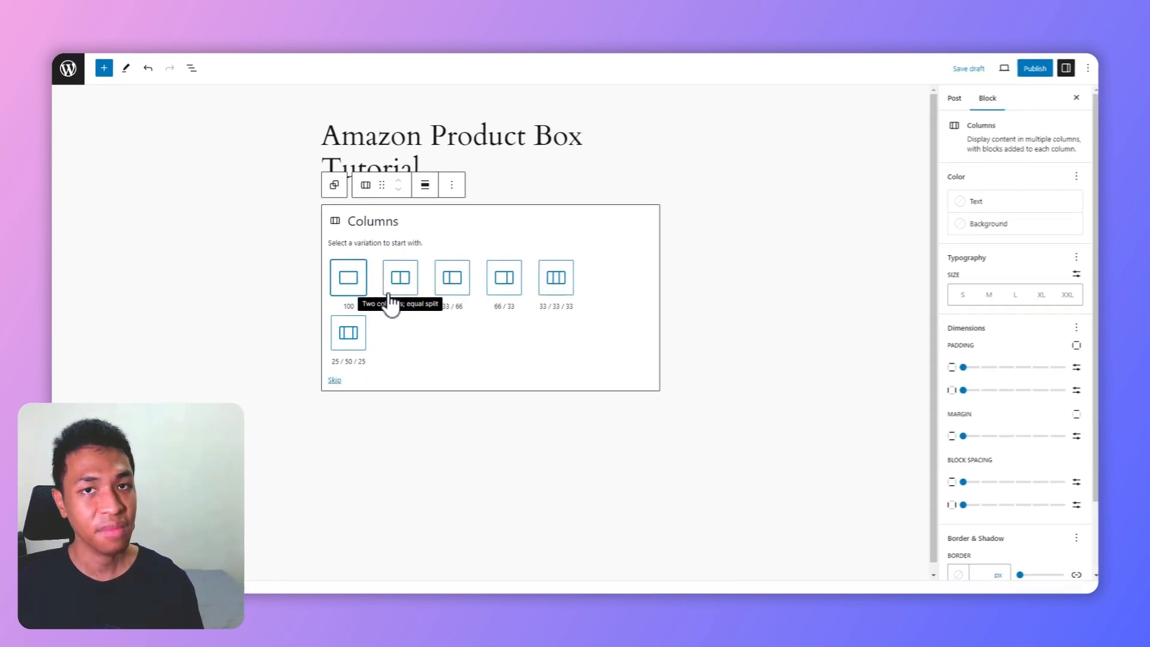
mouse_move(400, 277)
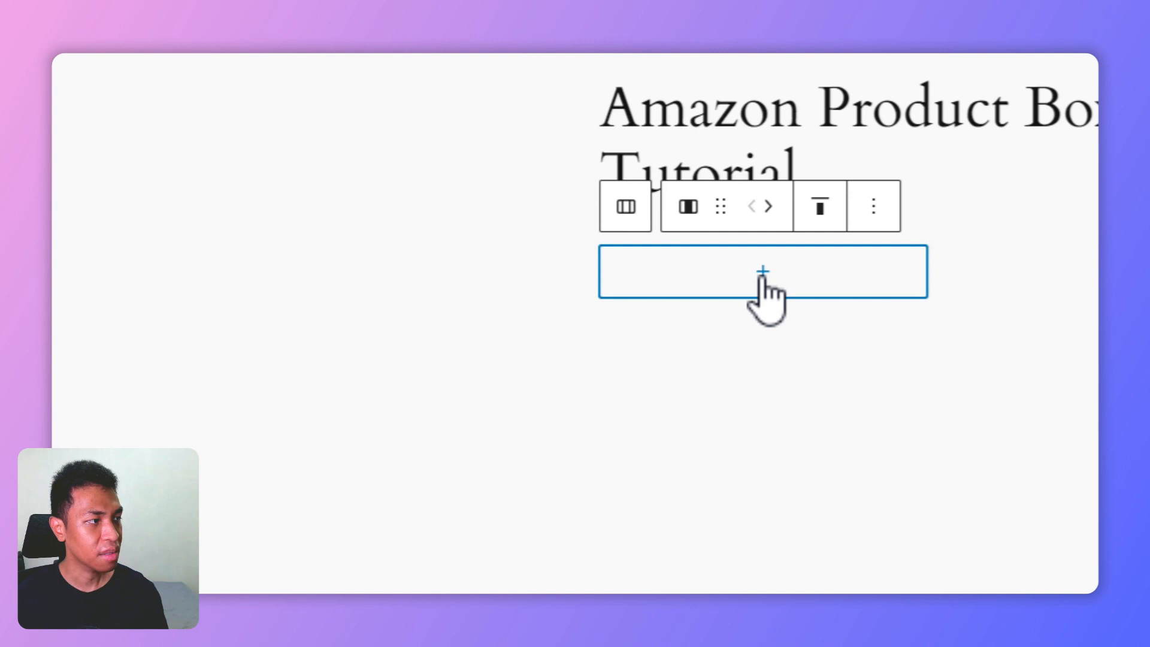
Add the purple-background headphones photo from the Media Library to column one, square-cropped
click(764, 271)
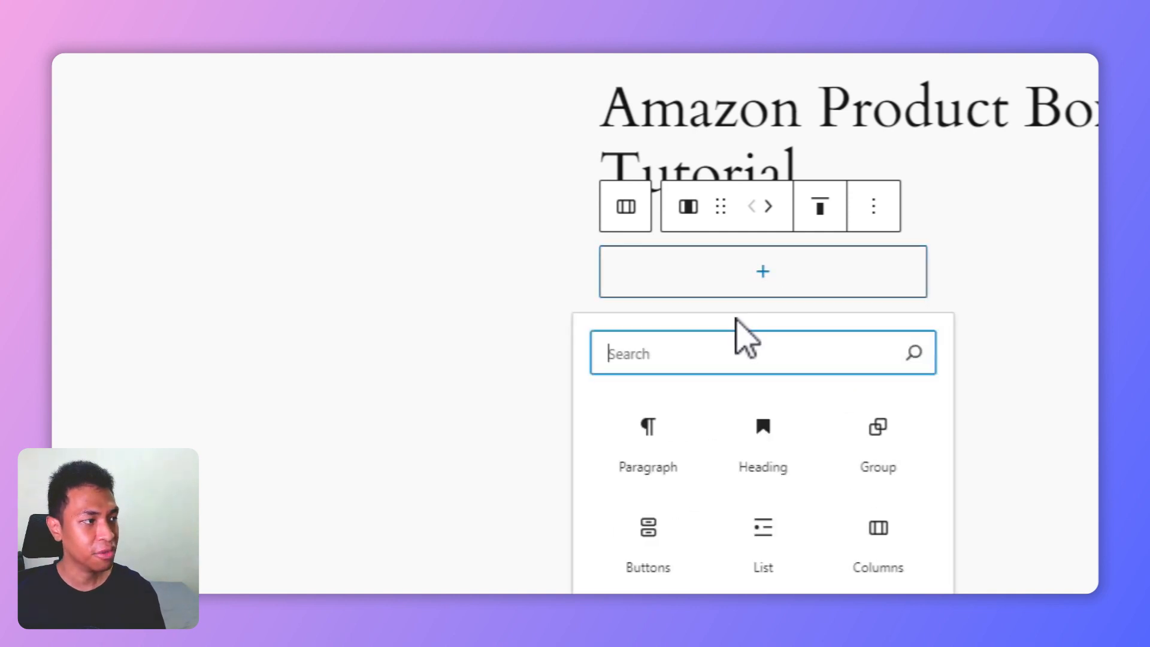
text(imag)
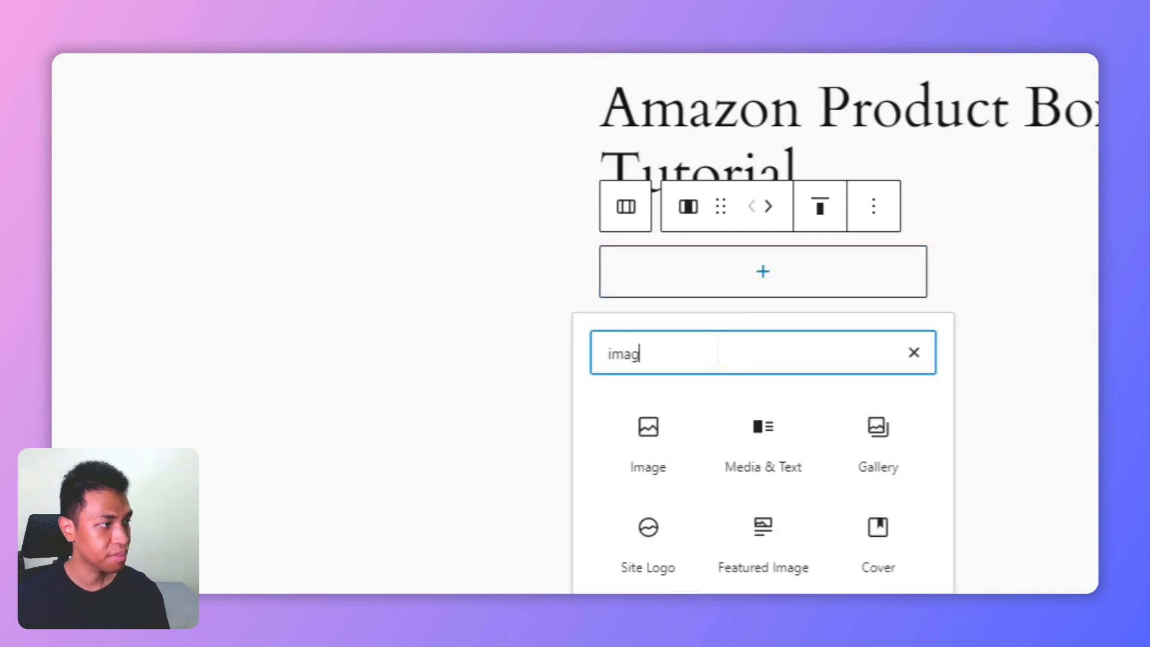
click(648, 426)
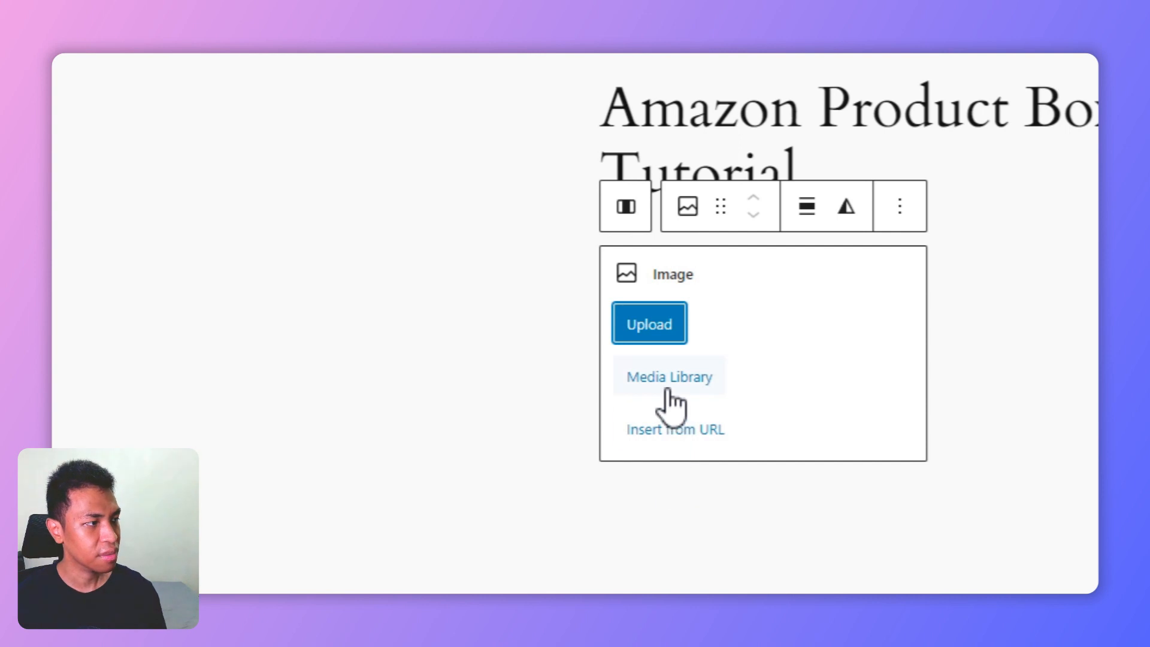
click(669, 376)
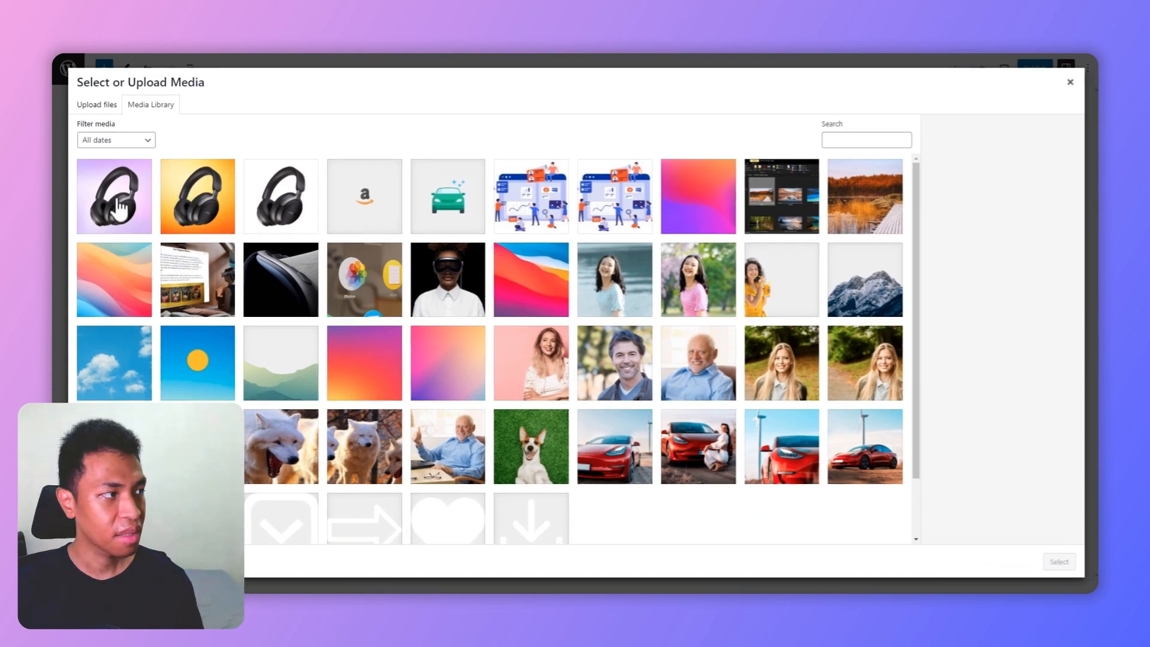
click(114, 197)
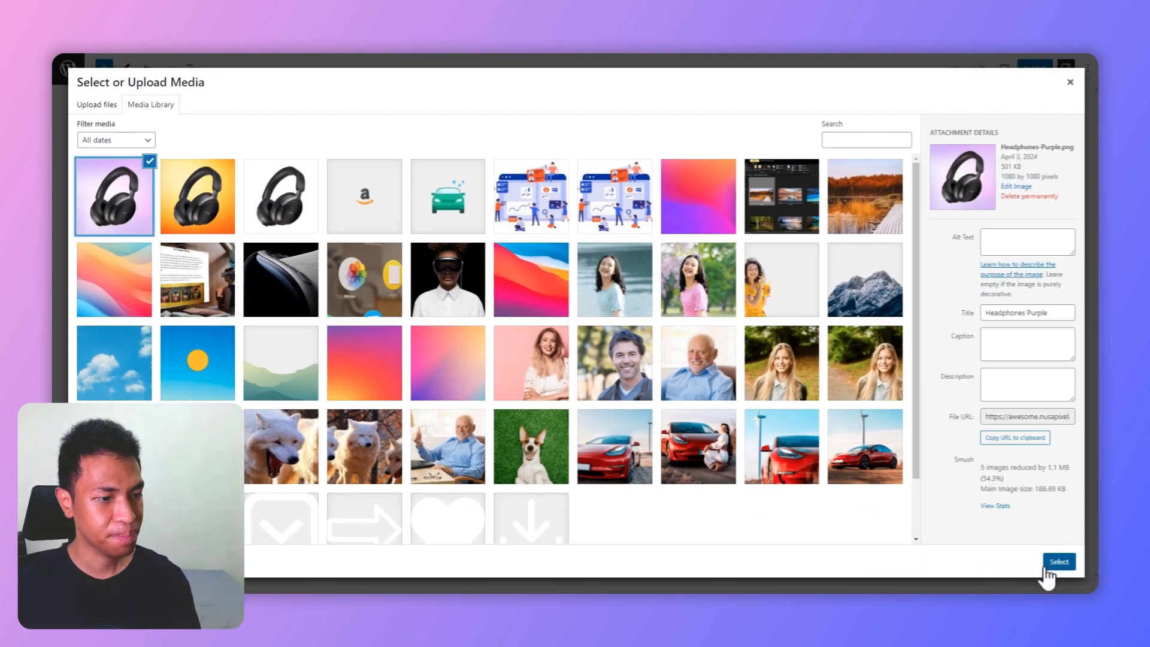
click(1059, 561)
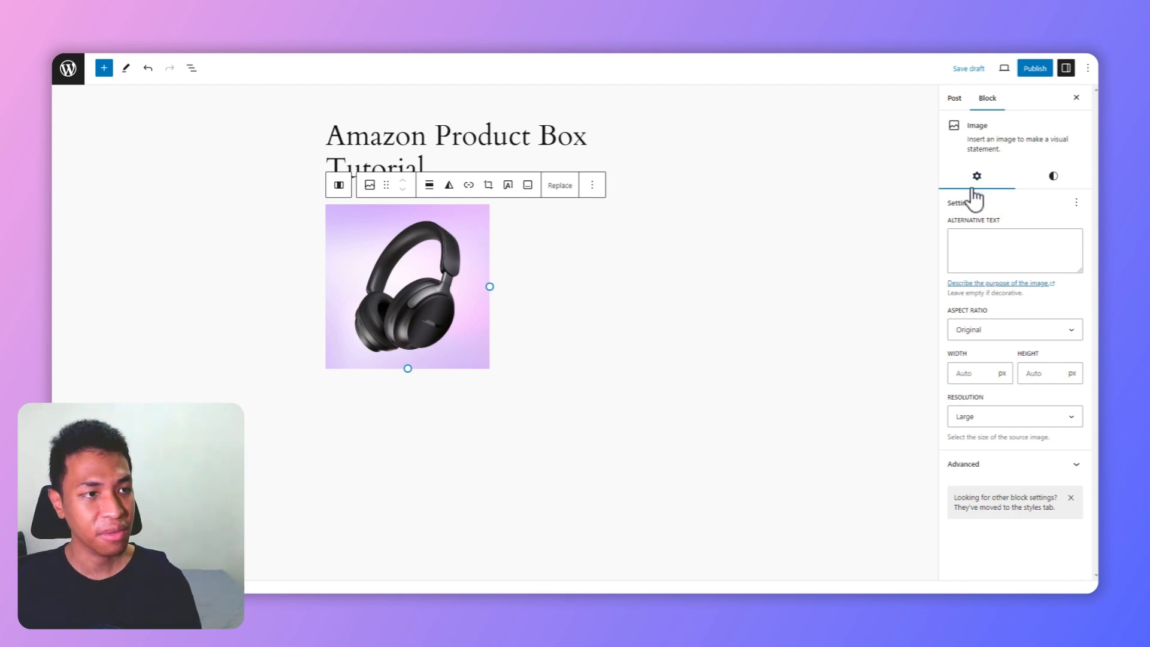
click(1014, 329)
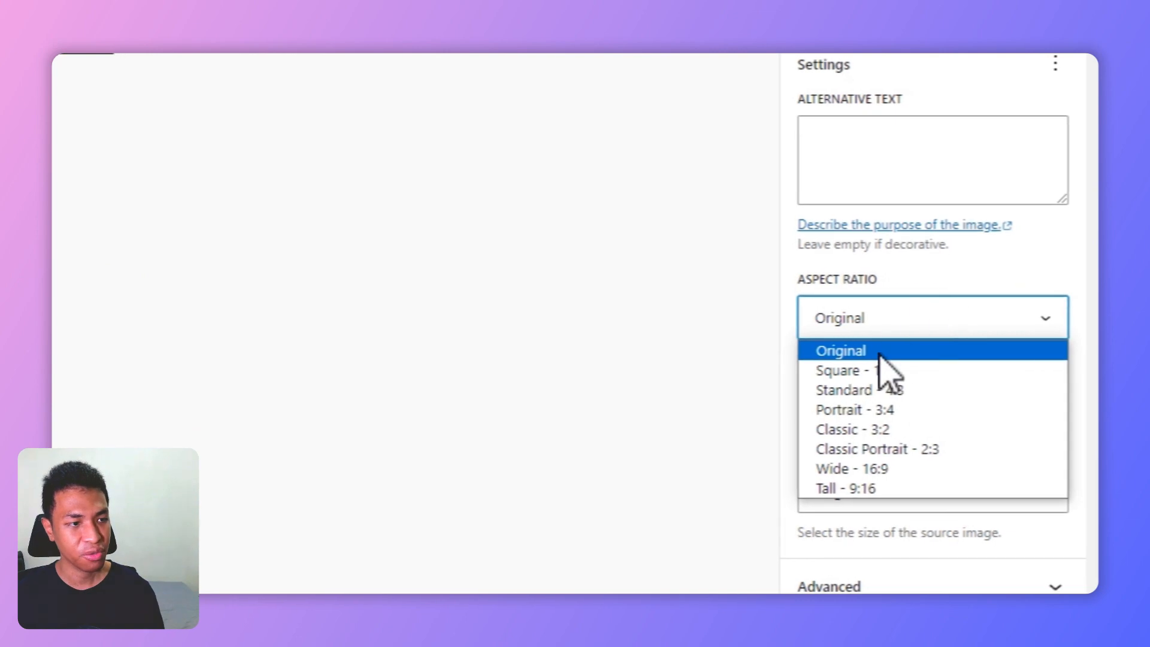
click(841, 370)
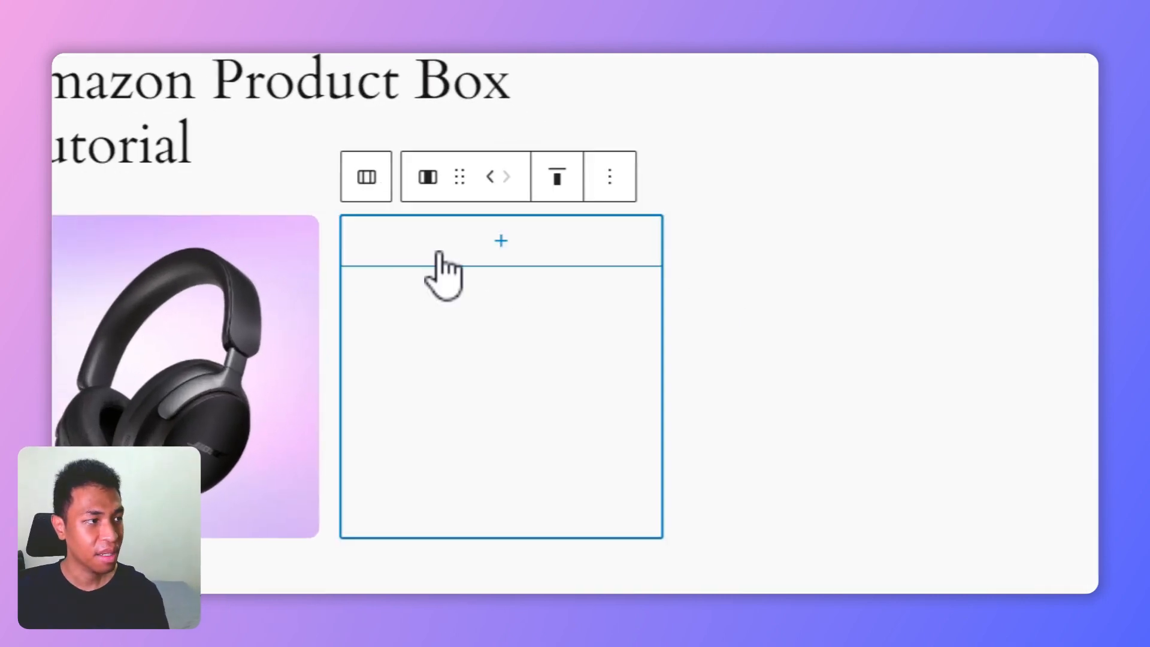
Add a 'Bluetooth Headphones' heading to the right column
click(499, 242)
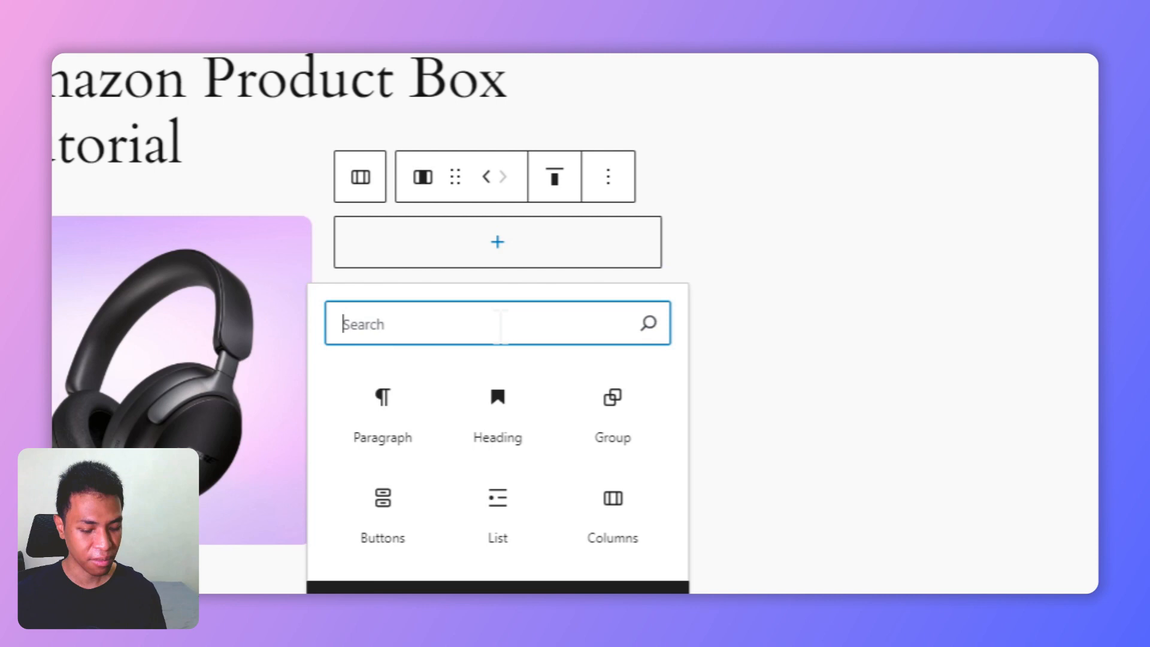
text(heading)
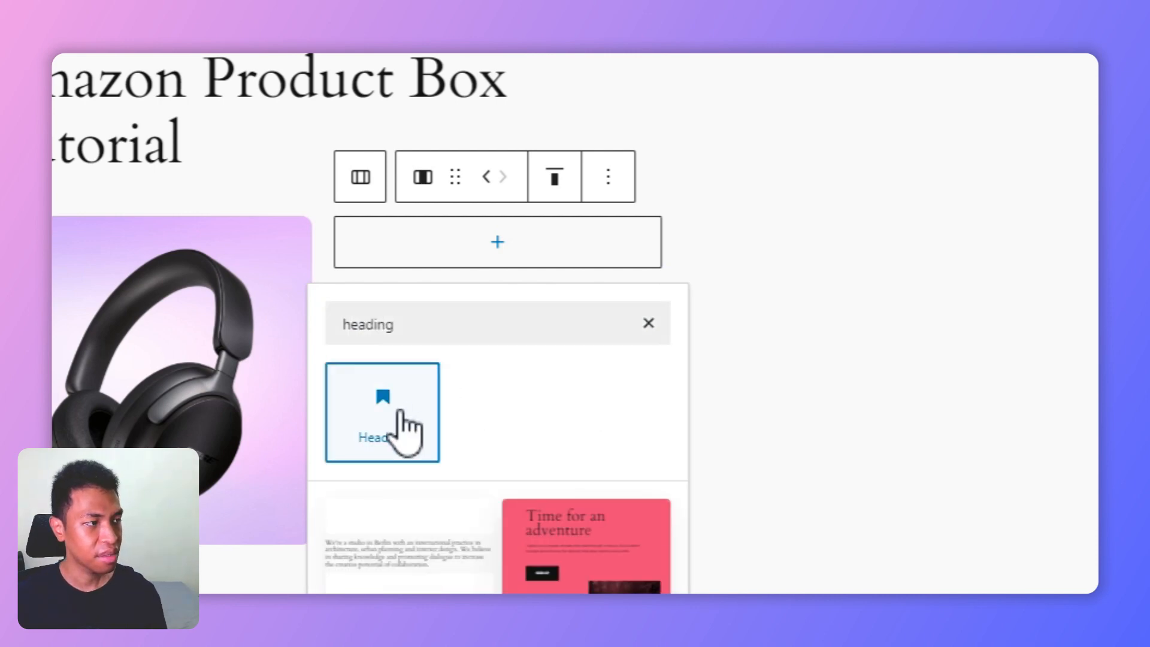
click(382, 413)
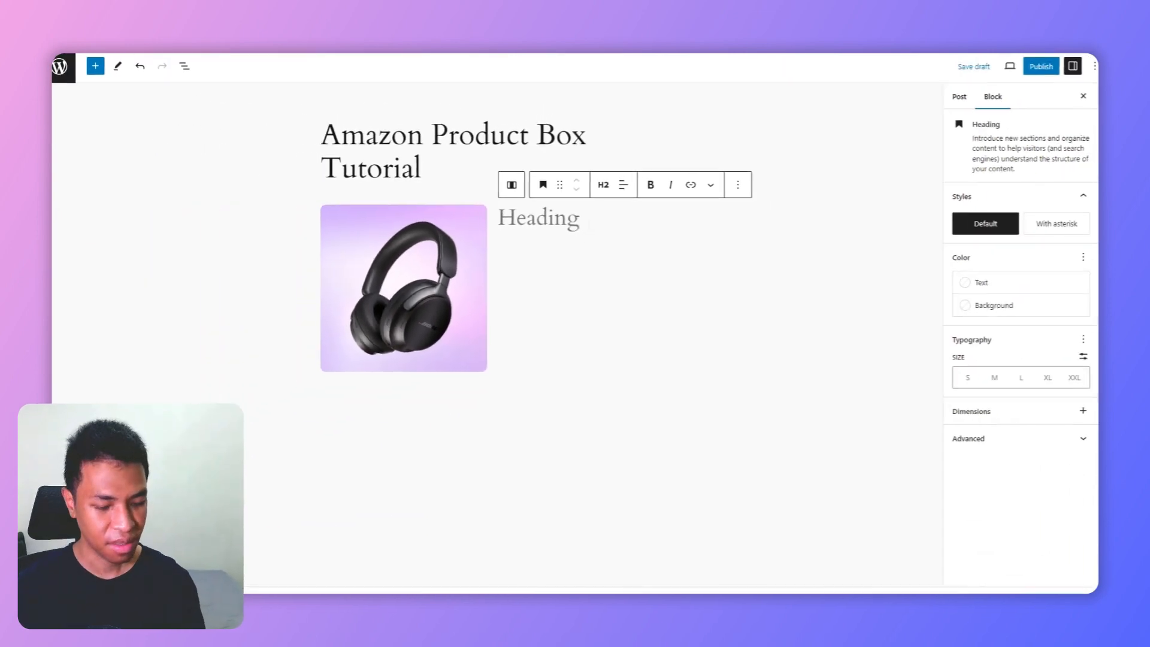
text(Blueto)
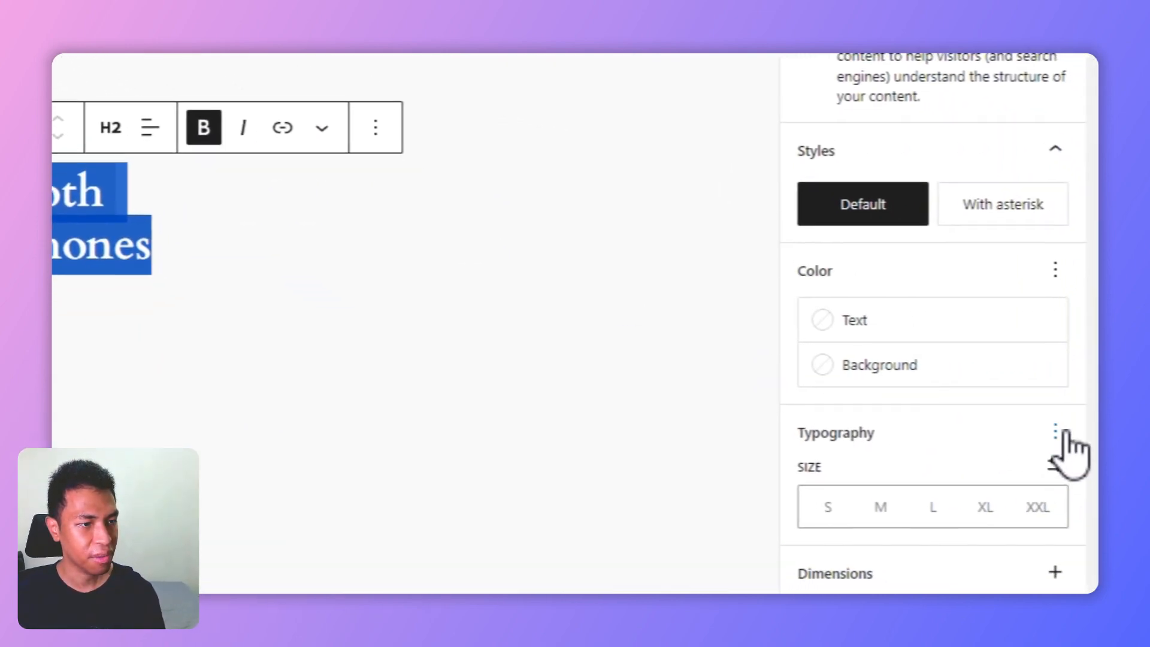
Set the heading to Inter at 1.6rem and add an empty block after it
click(1055, 433)
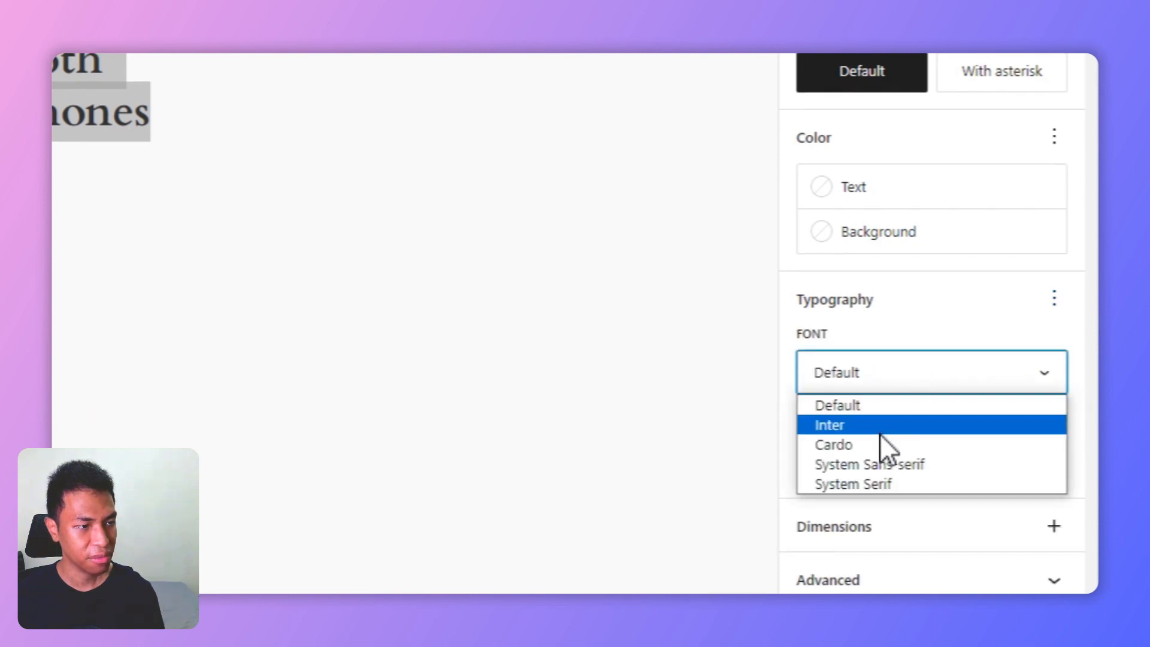
click(830, 425)
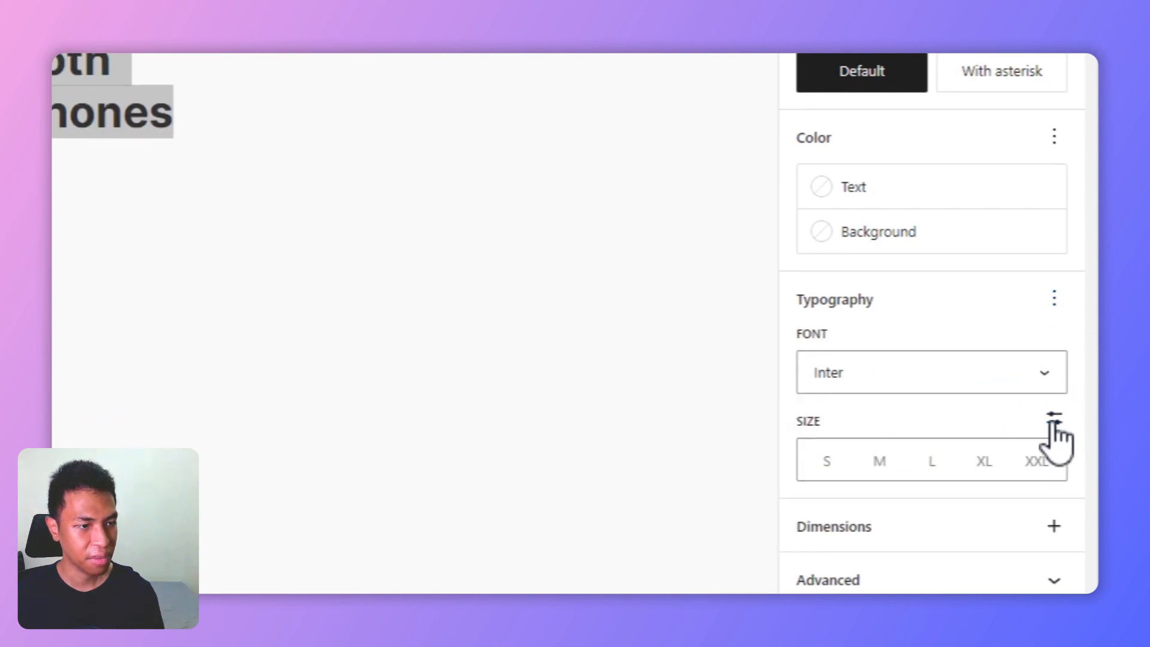
click(1053, 430)
text(1.6)
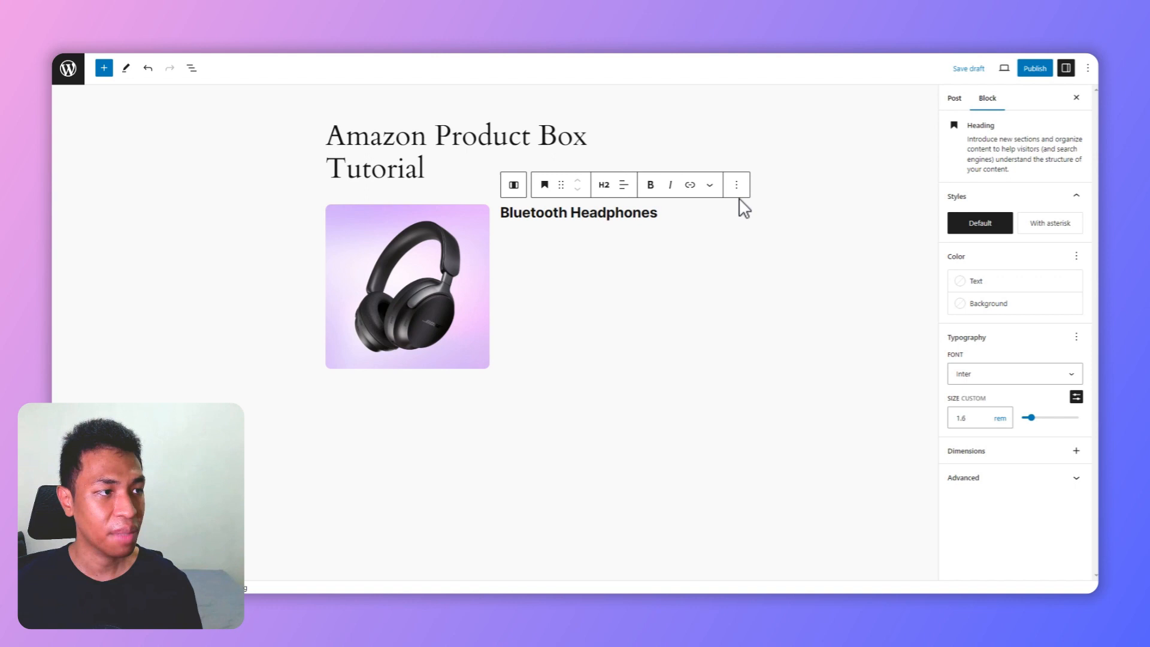
click(736, 185)
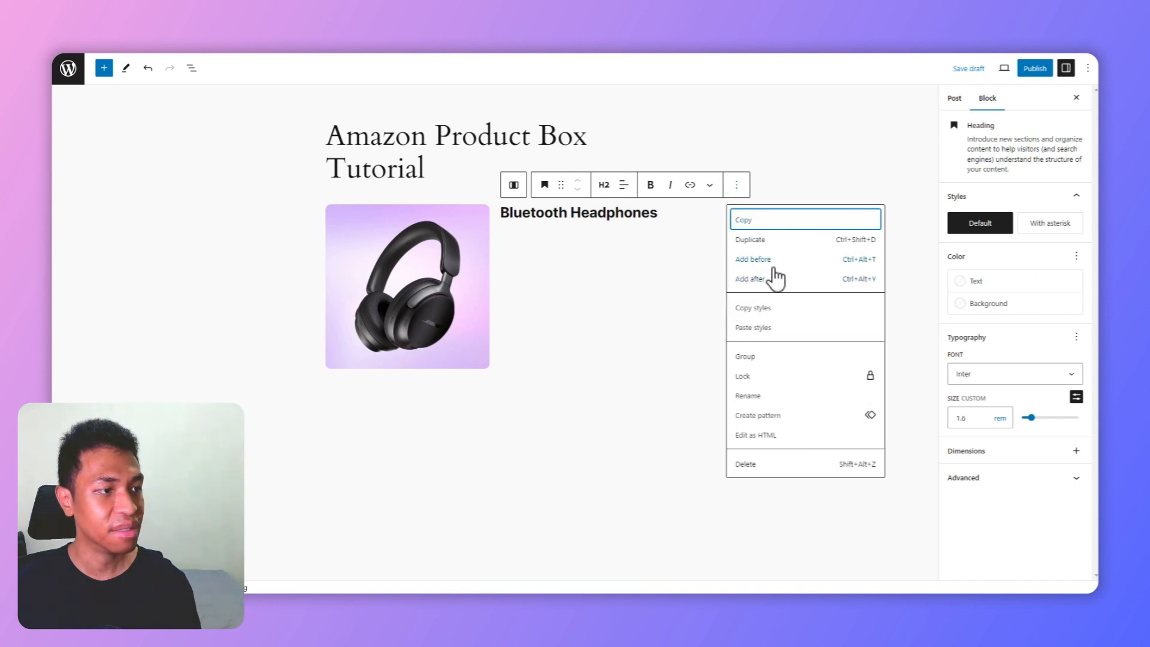
click(749, 279)
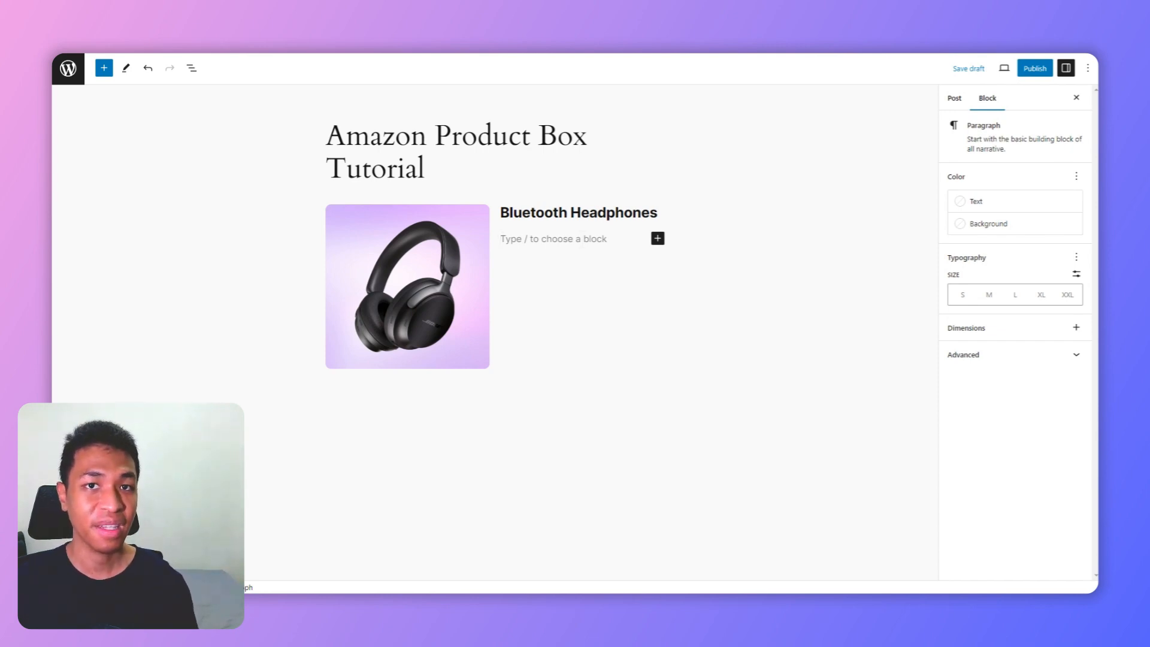
Write the Bose QuietComfort Ultra description paragraph and start a new block below it
text(The Bose Quiet Comfort Ultra are premium wireless over-ear headphones with advanced noise cancelling technology. They feature Bose's new spatial audio for an immersive listening experience and a microphone for making calls.)
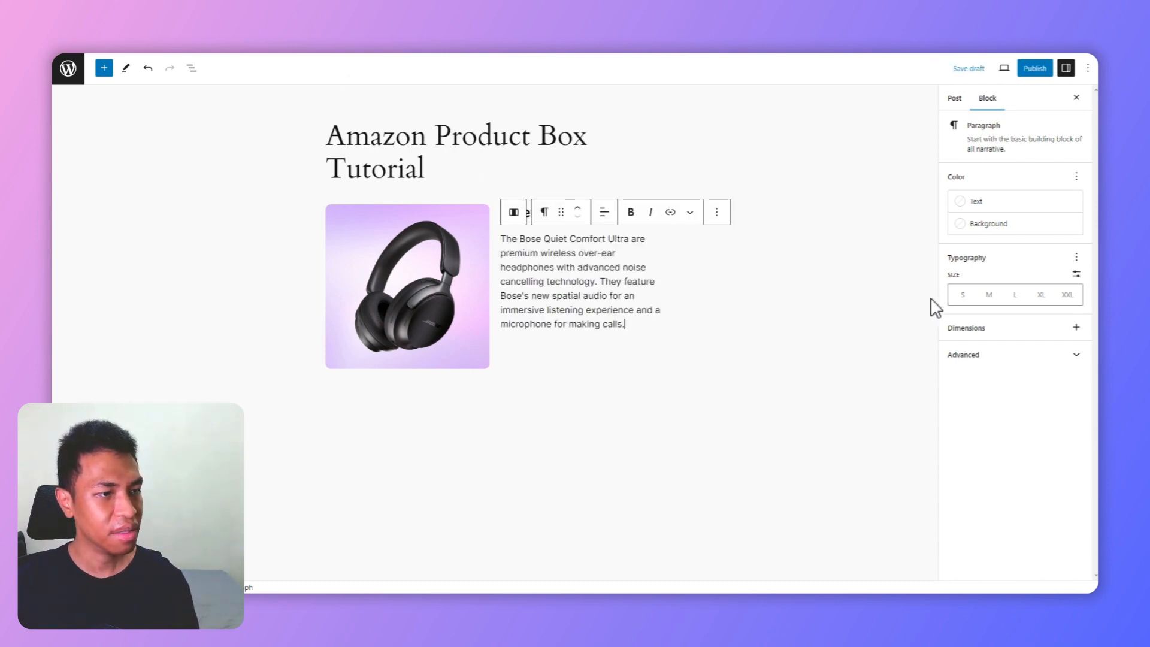
click(963, 294)
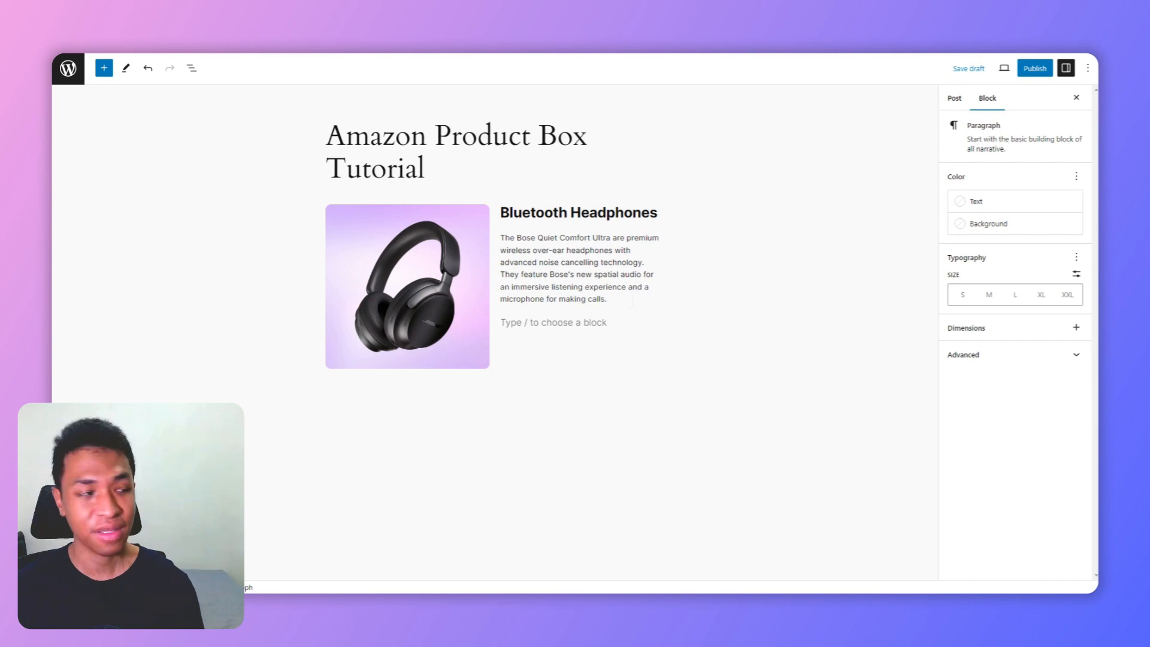
text(/buttons)
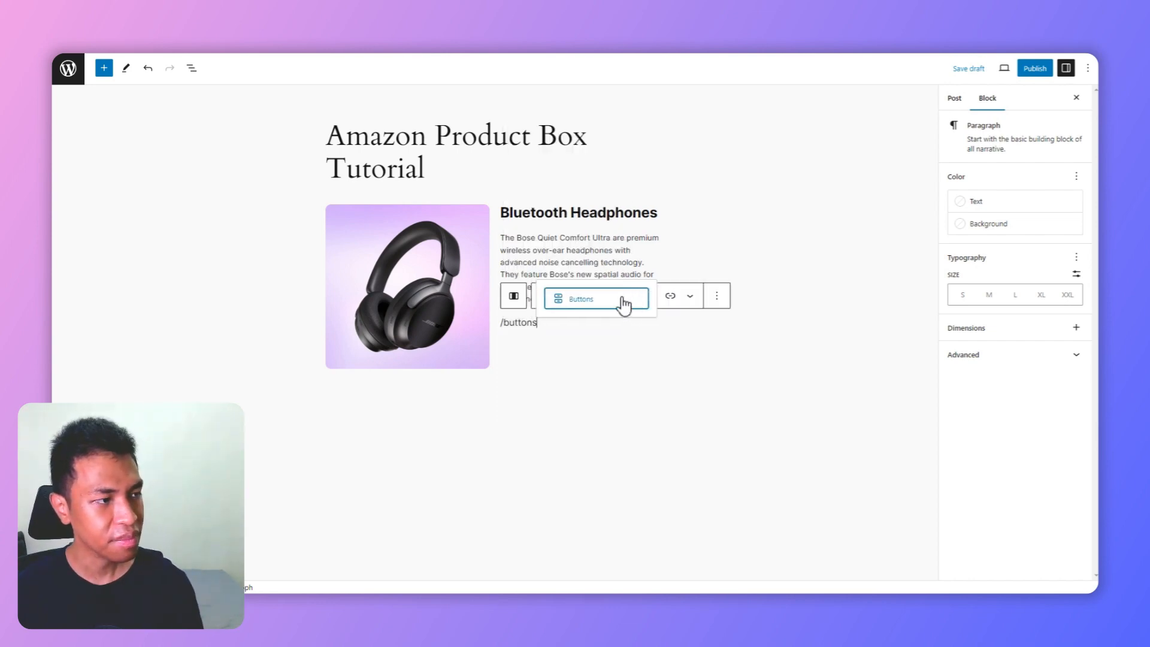
Add a 'See on Amazon →' button under the description with 100% width
click(581, 299)
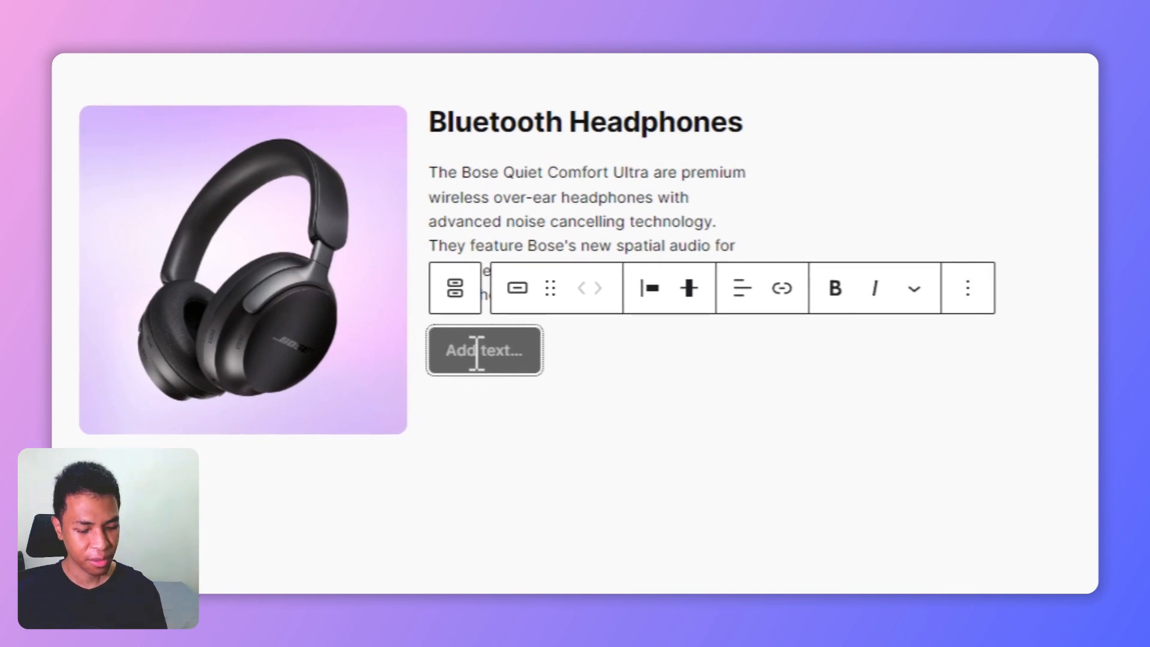
text(See on Amazon →)
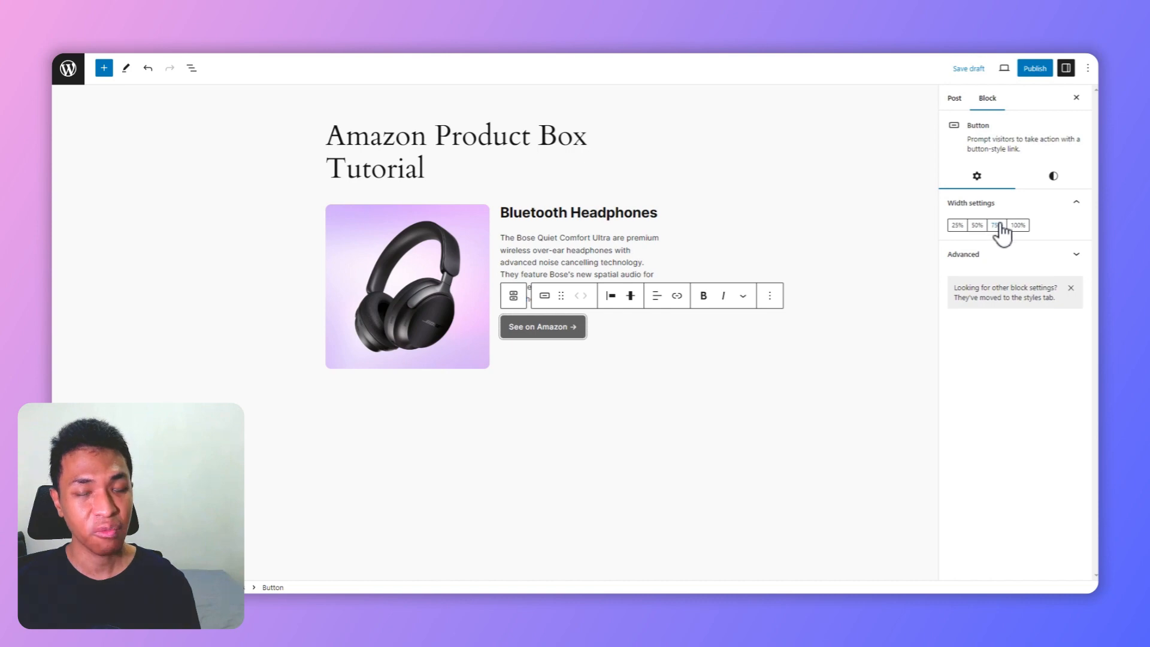
click(1017, 226)
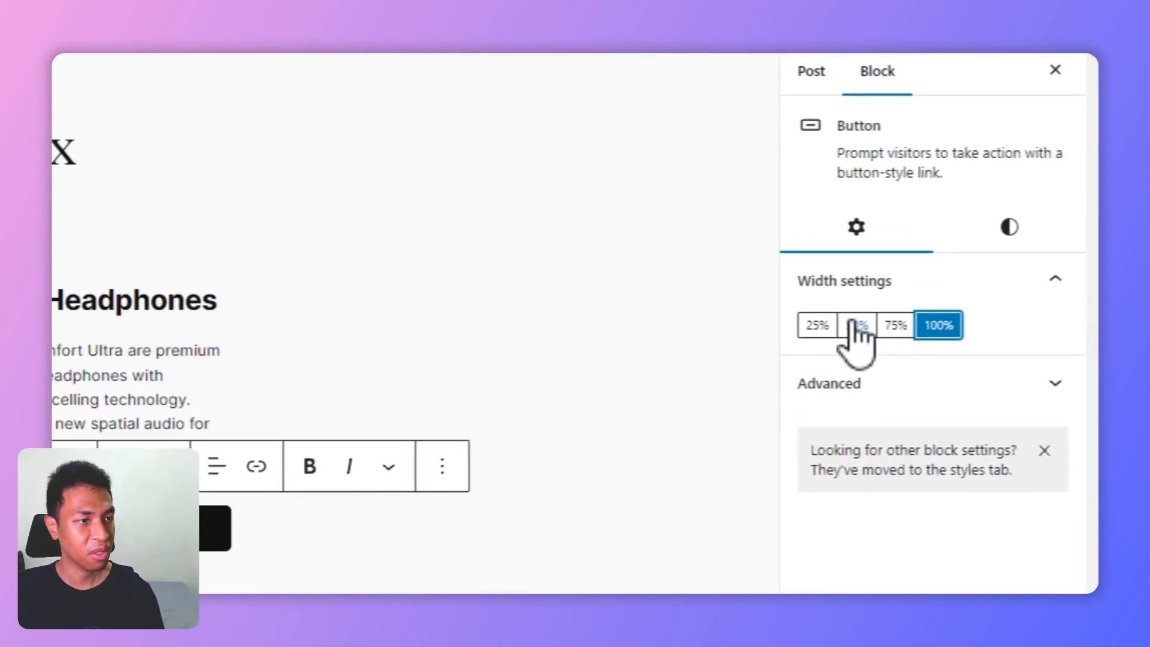
click(856, 325)
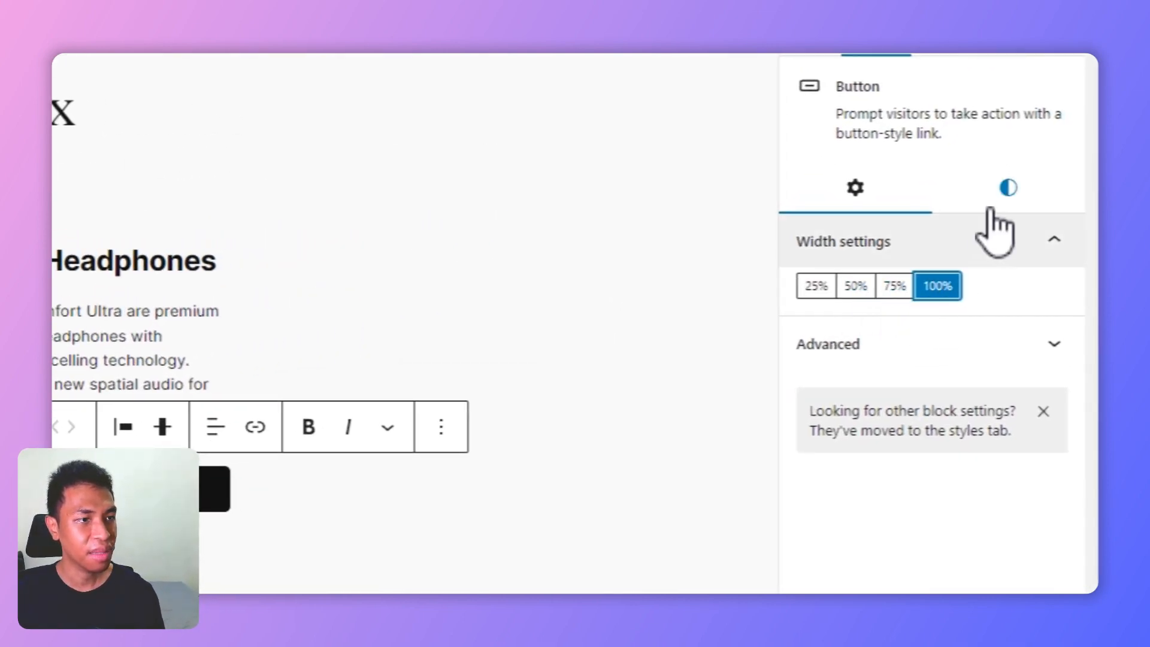
click(1008, 188)
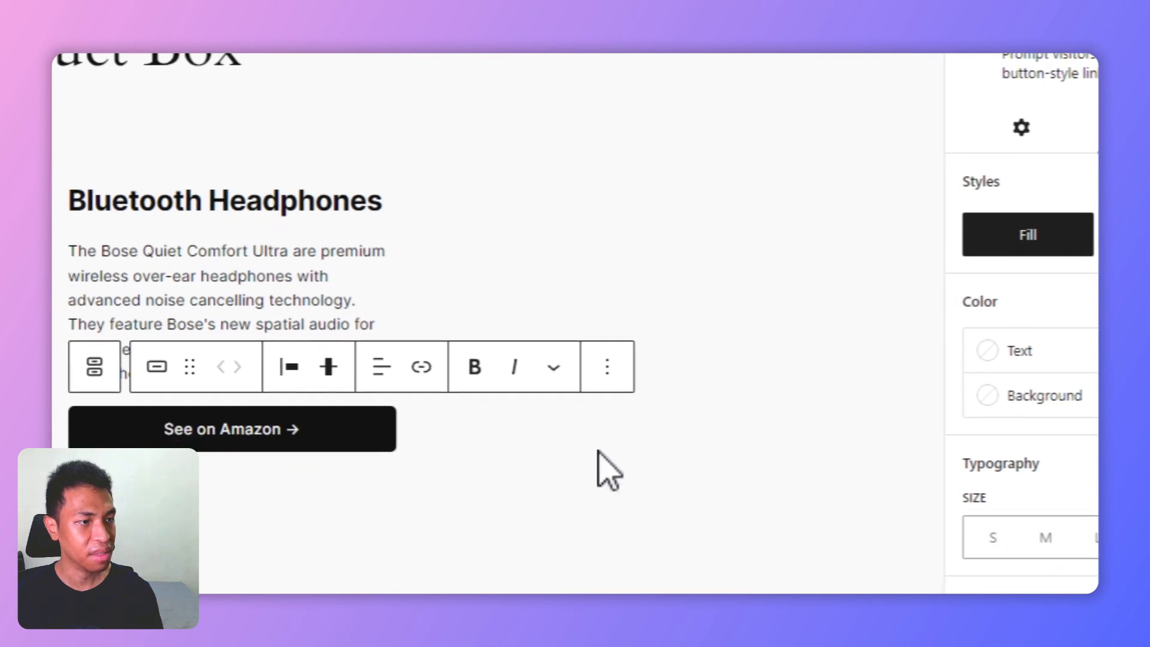
Give the See on Amazon button a yellow background and near-black text
click(1045, 396)
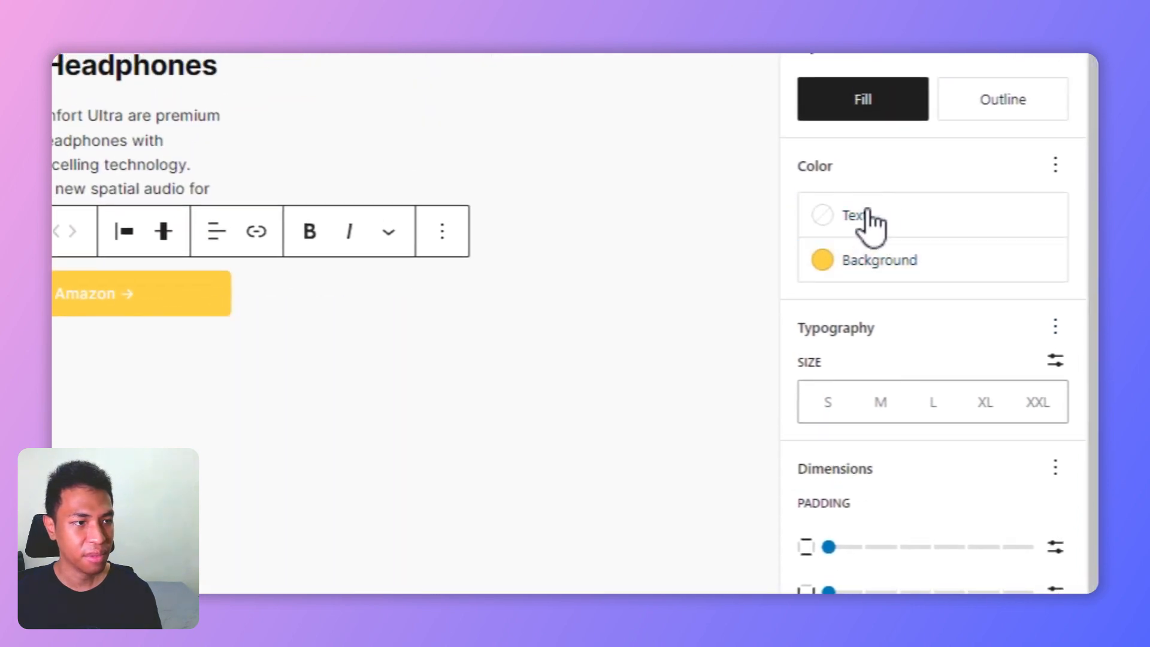
click(852, 215)
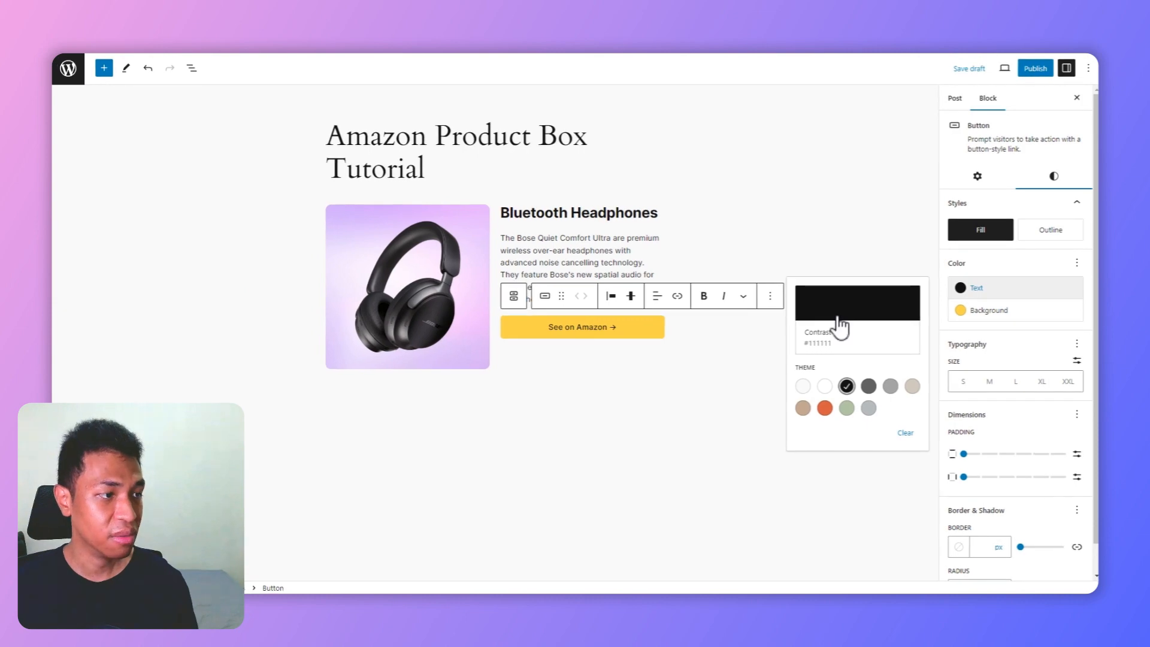
click(773, 351)
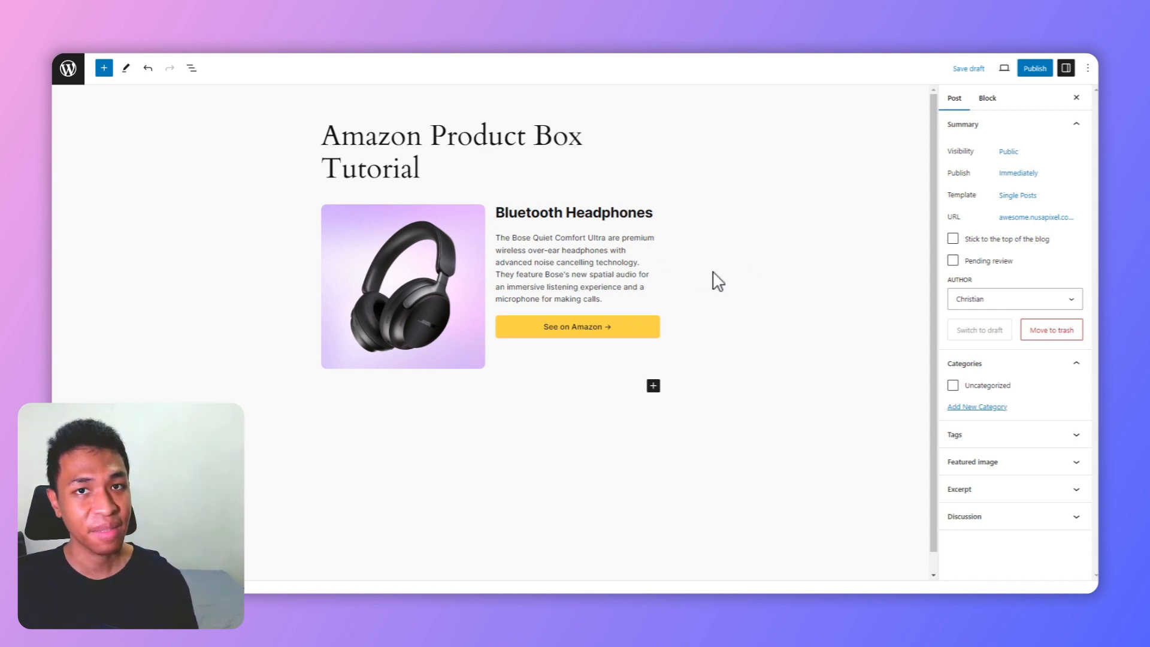
mouse_move(191, 68)
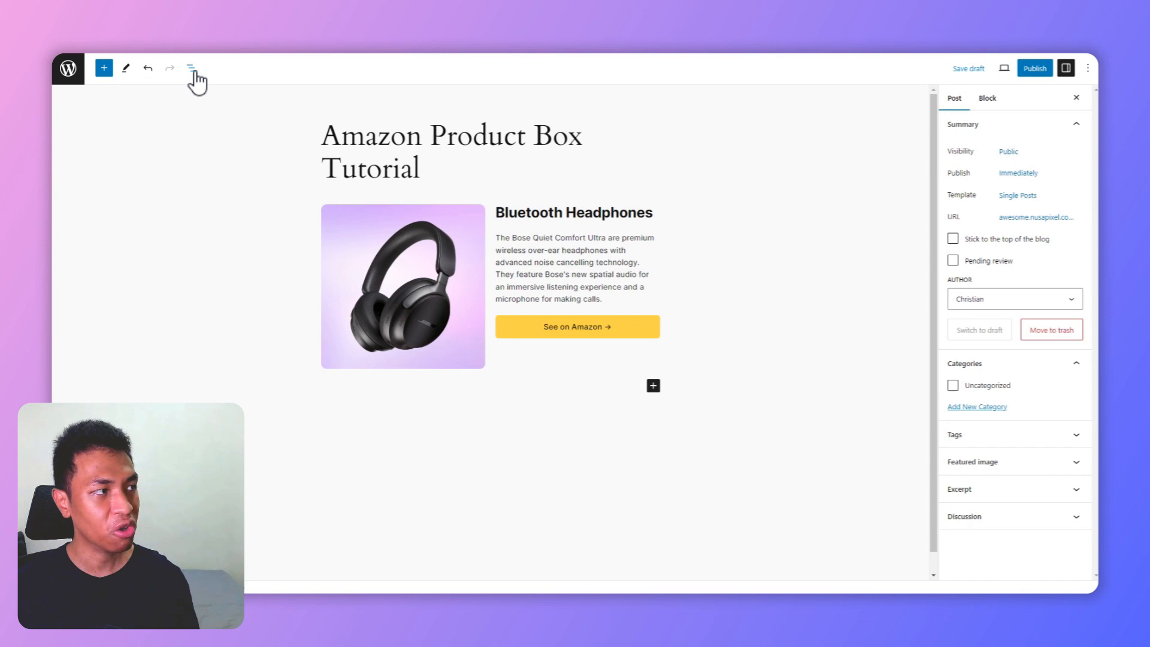
Through List View, set the image column to 40% and text column to 60%
click(192, 69)
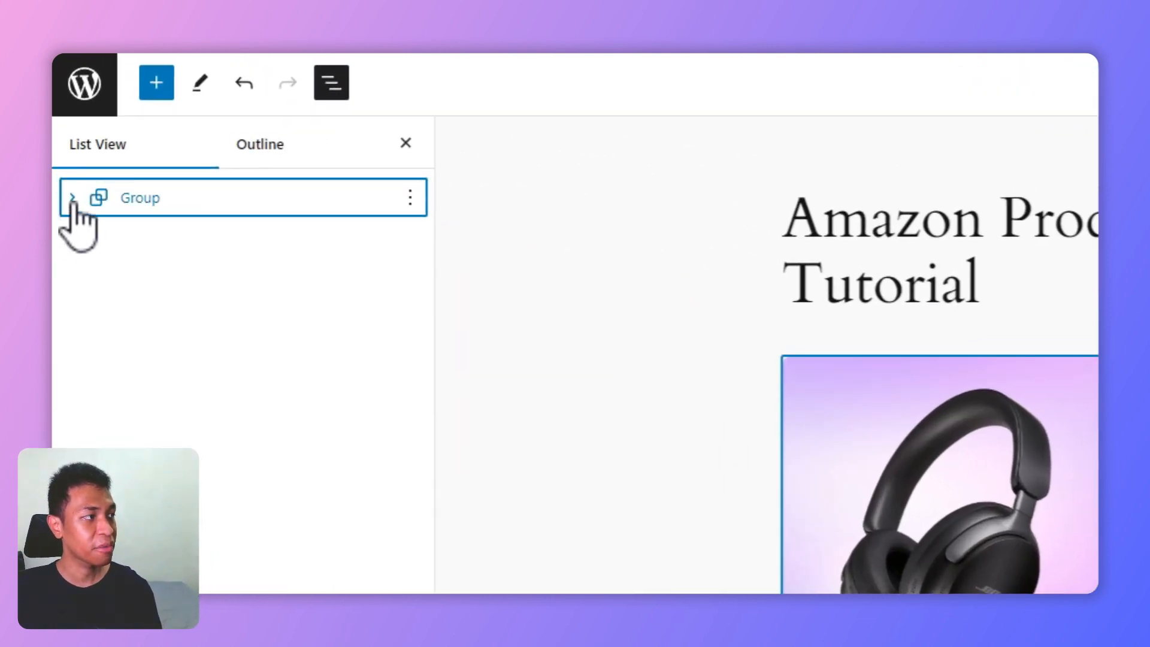
click(72, 198)
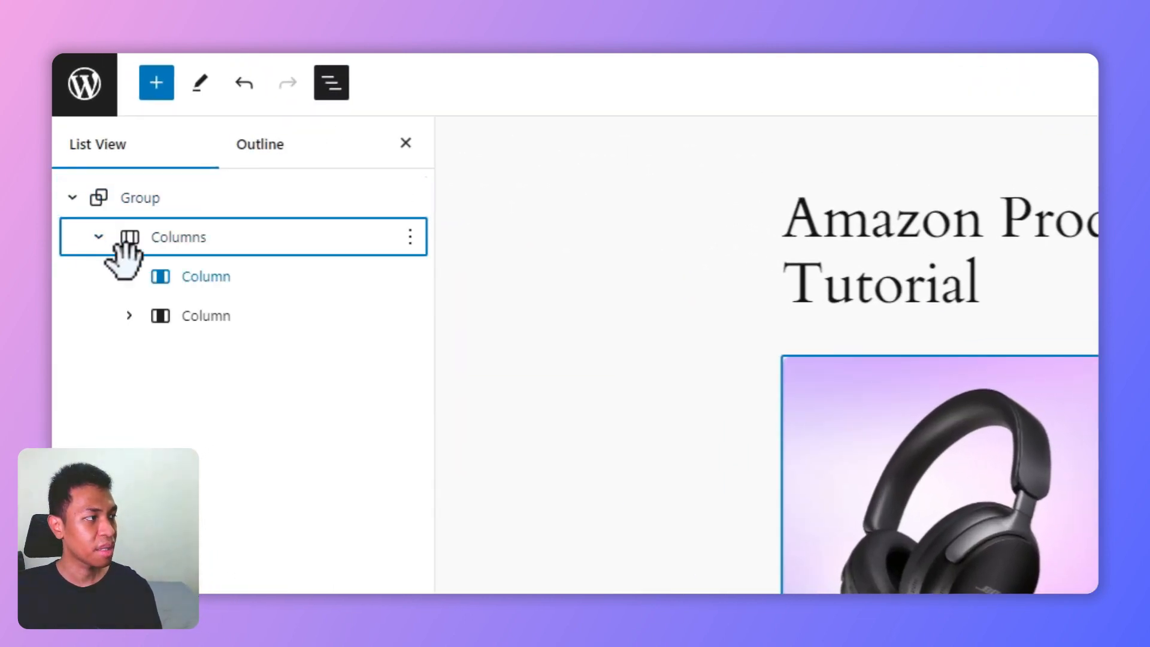
click(205, 276)
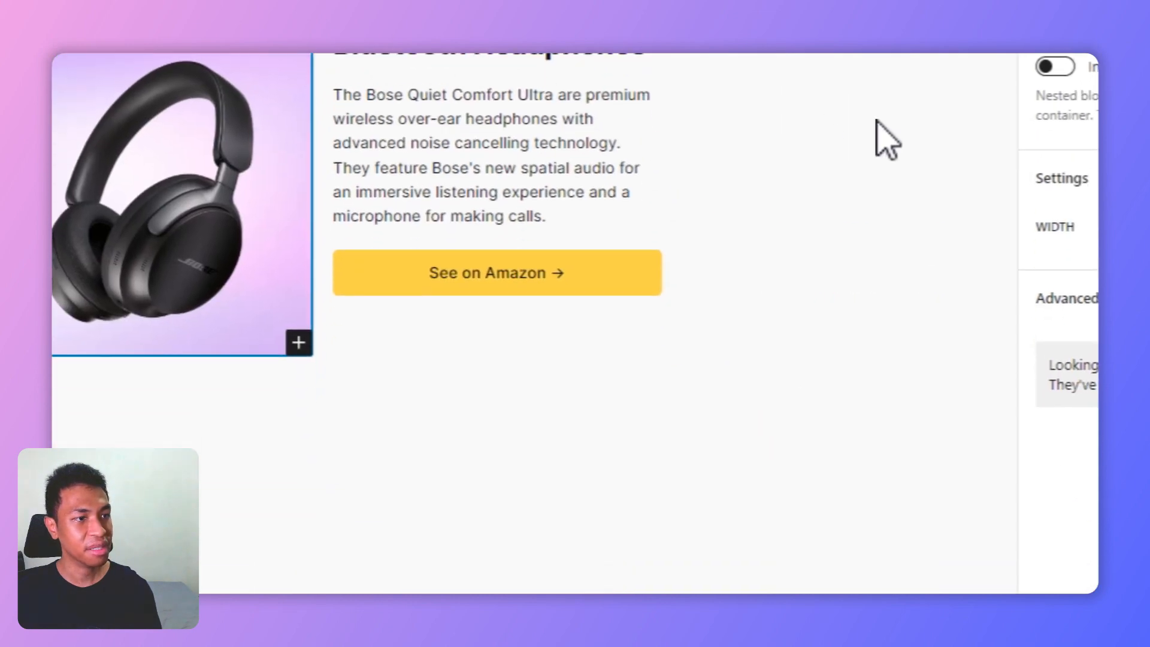
click(1017, 185)
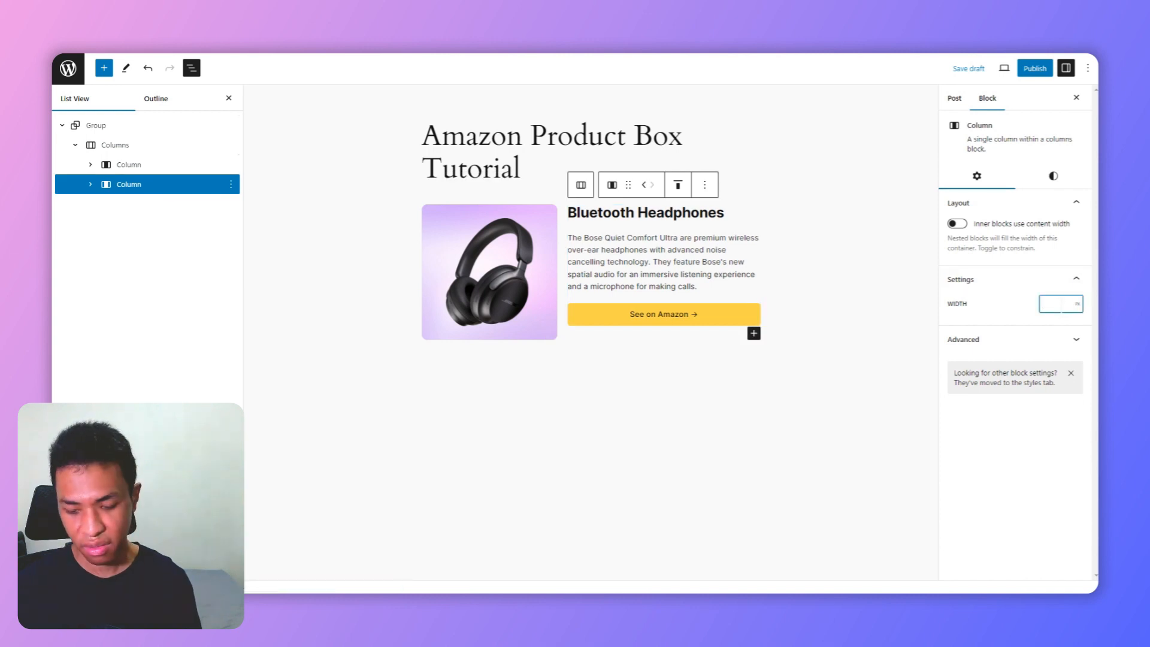
click(1056, 303)
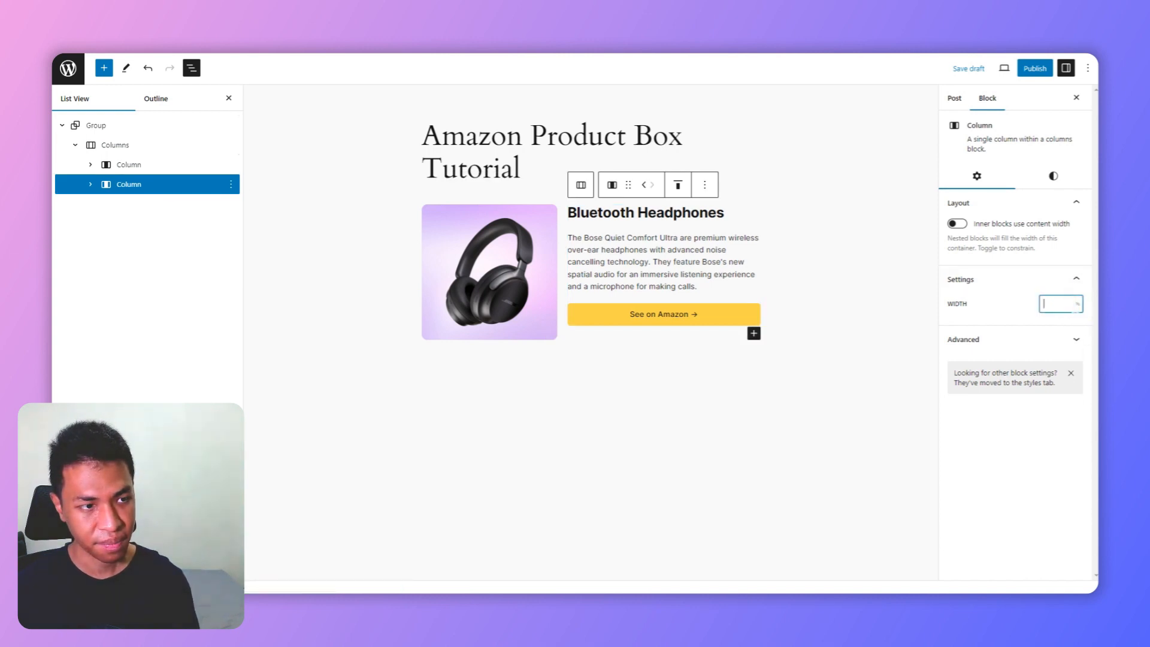
text(60)
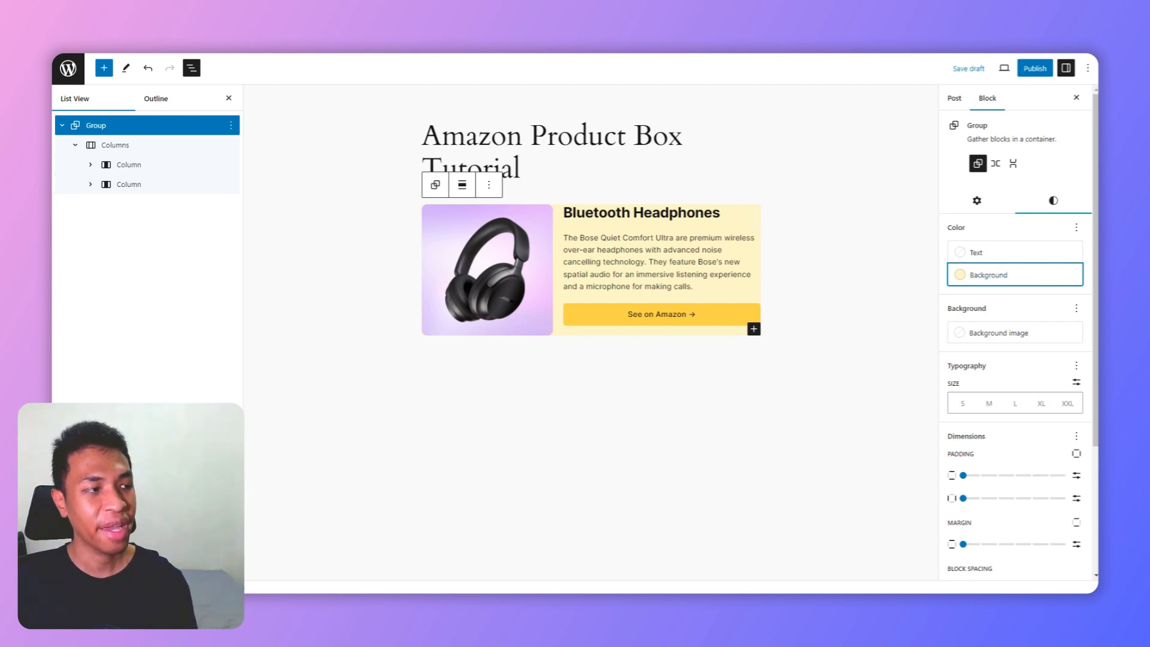
mouse_move(745, 228)
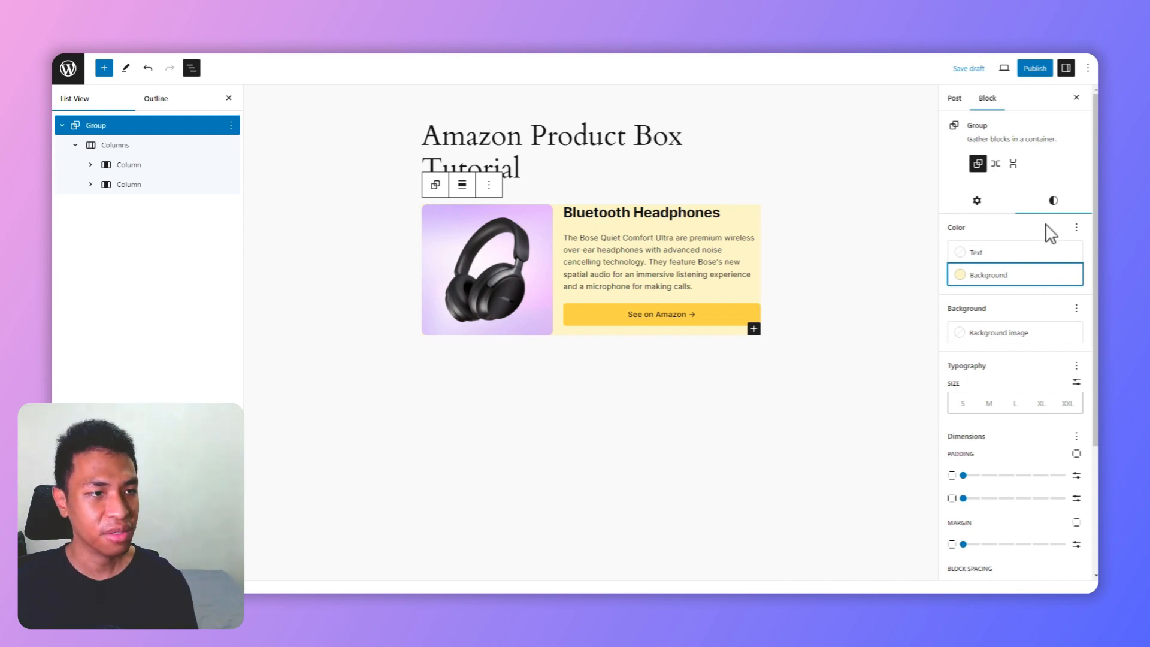
mouse_move(1075, 483)
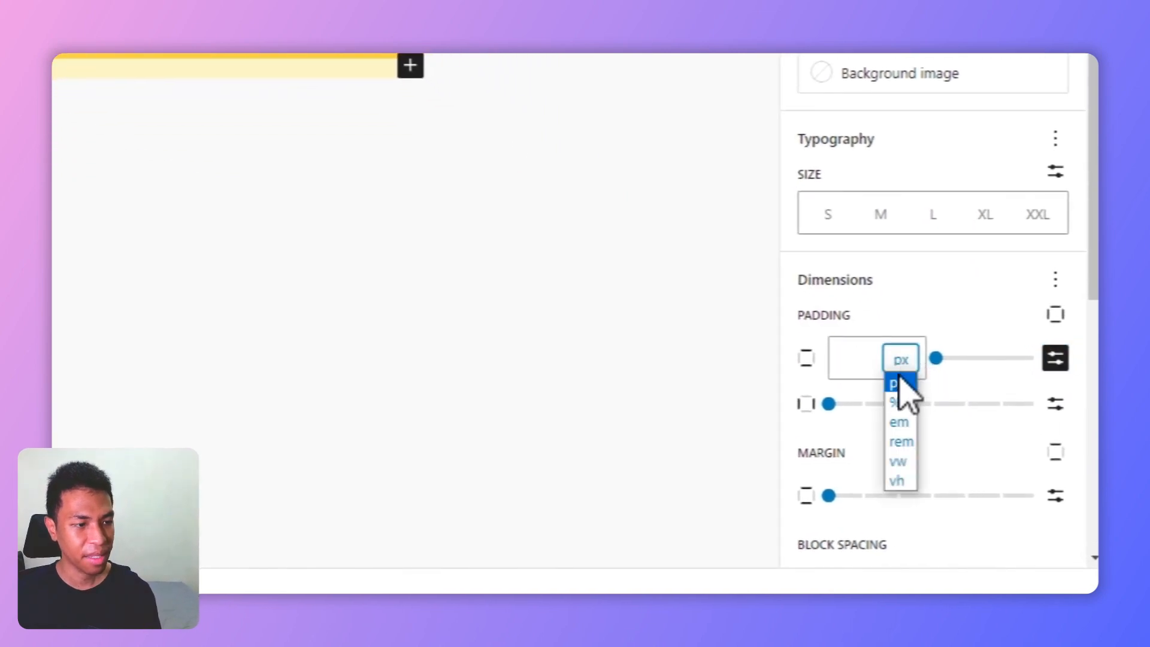
Set the group padding to 1.3em top and bottom and 1em on the sides
click(898, 422)
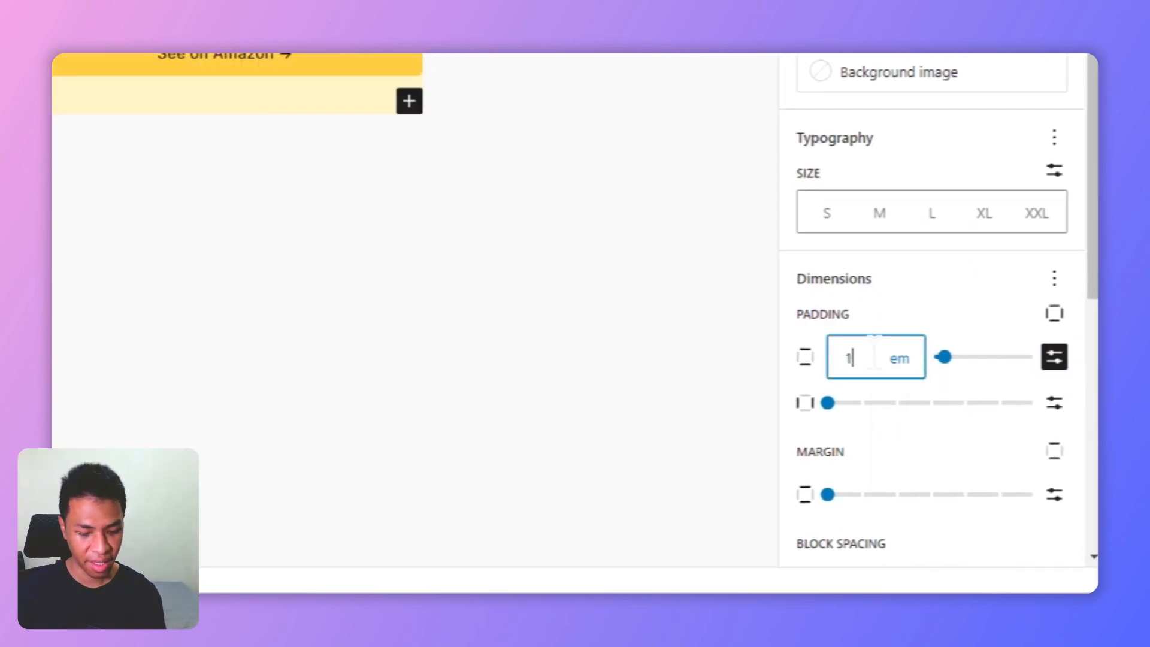
text(.3)
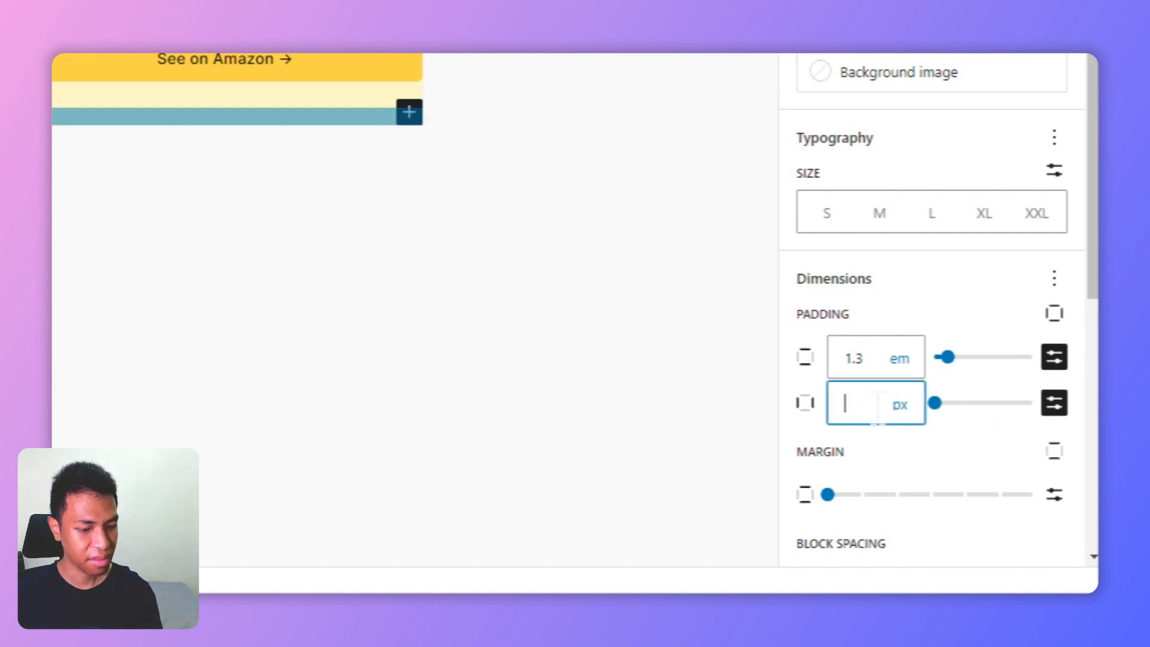
click(897, 404)
text(1)
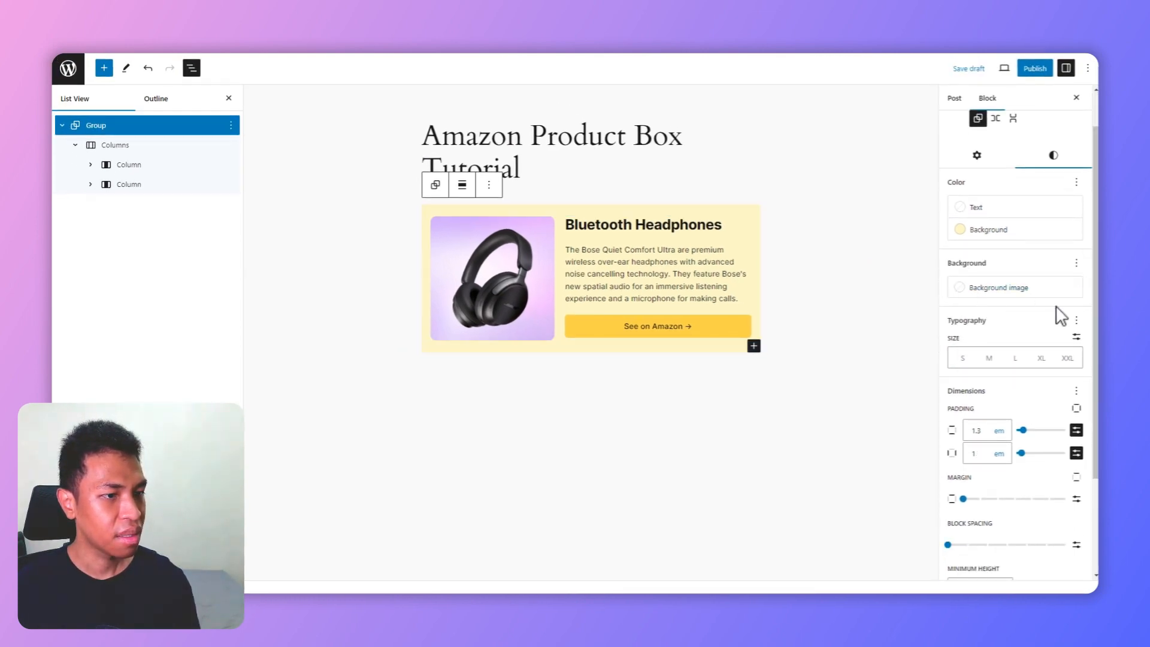
mouse_move(1035, 391)
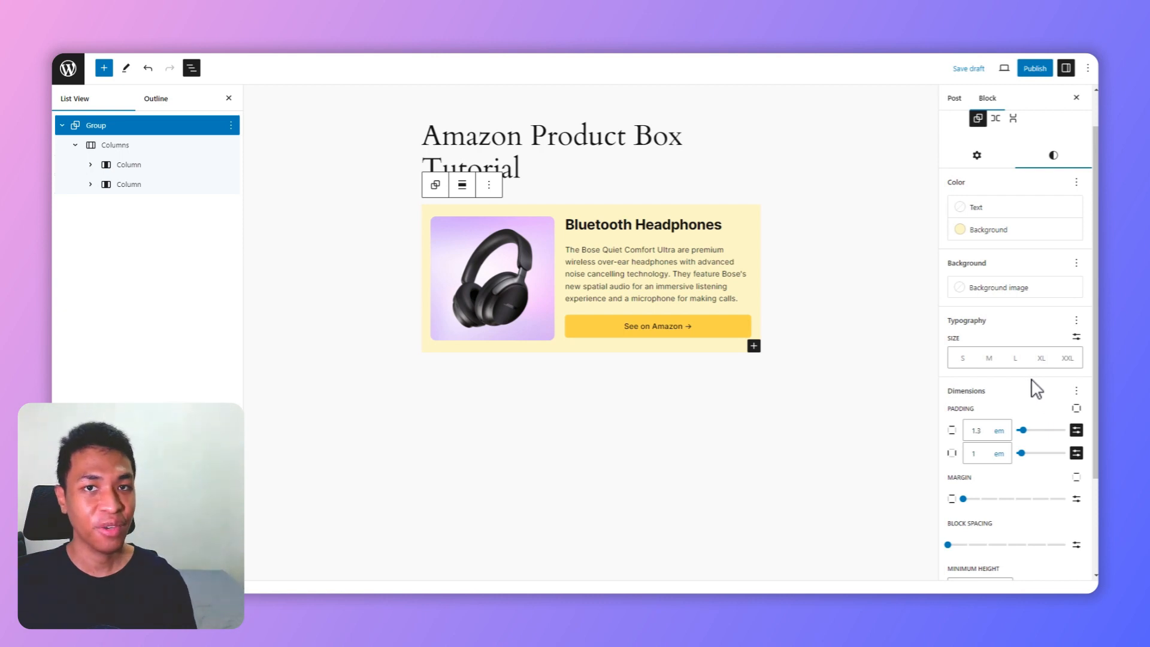
mouse_move(1026, 413)
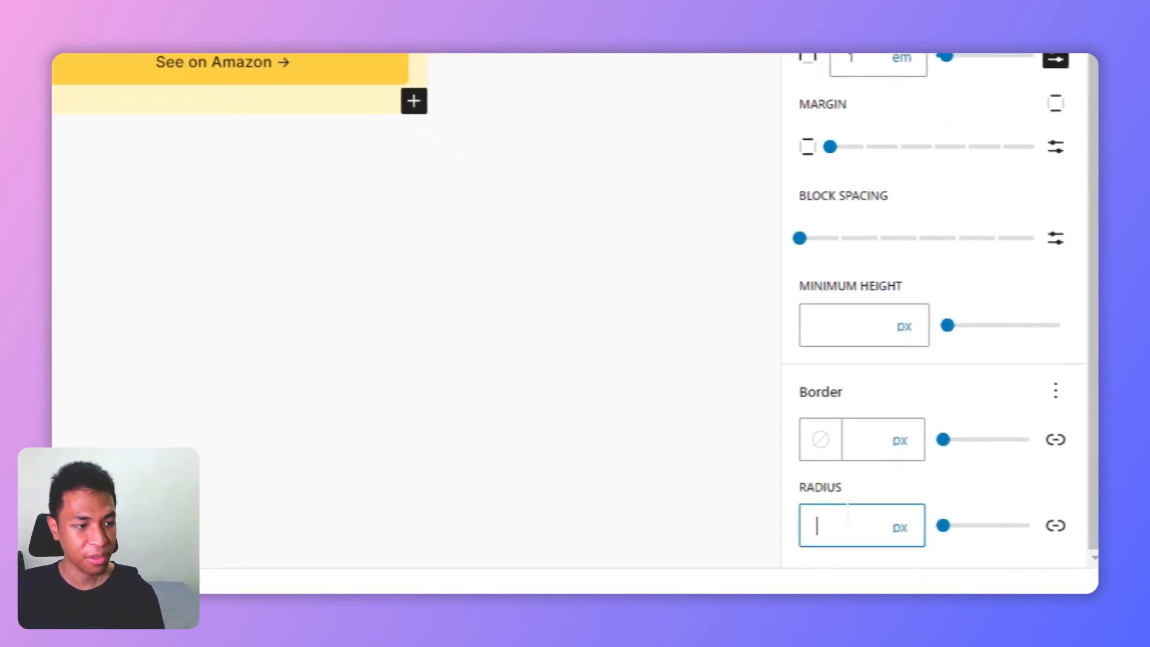
Enter 1 in the product box group's Border radius field
text(1)
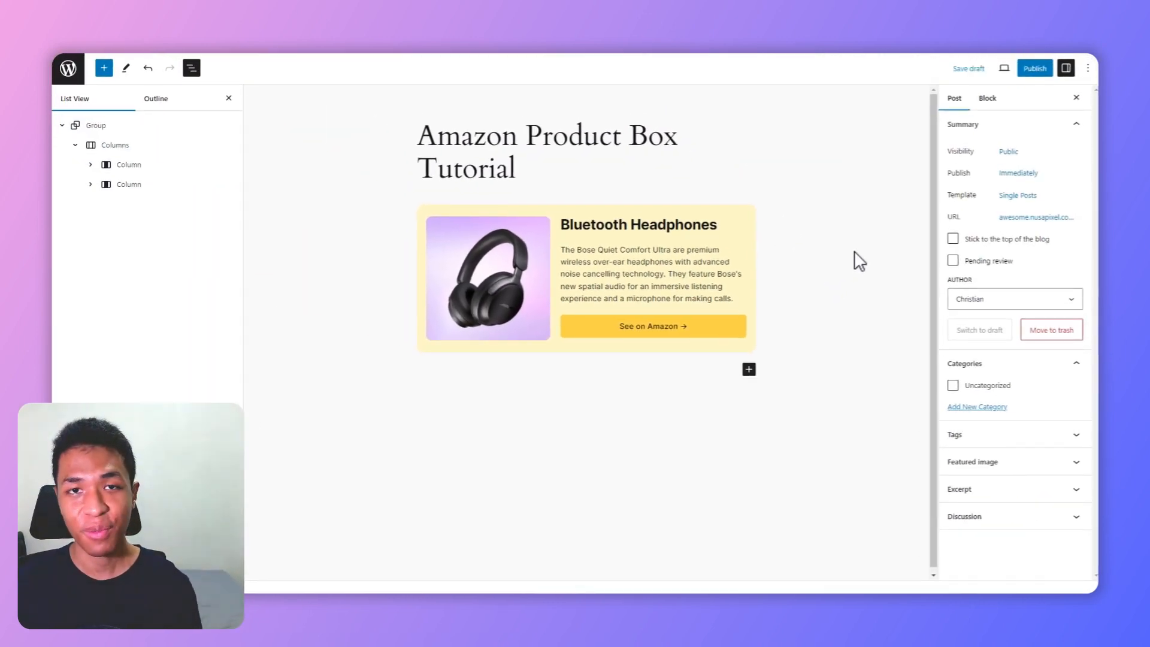
click(1003, 68)
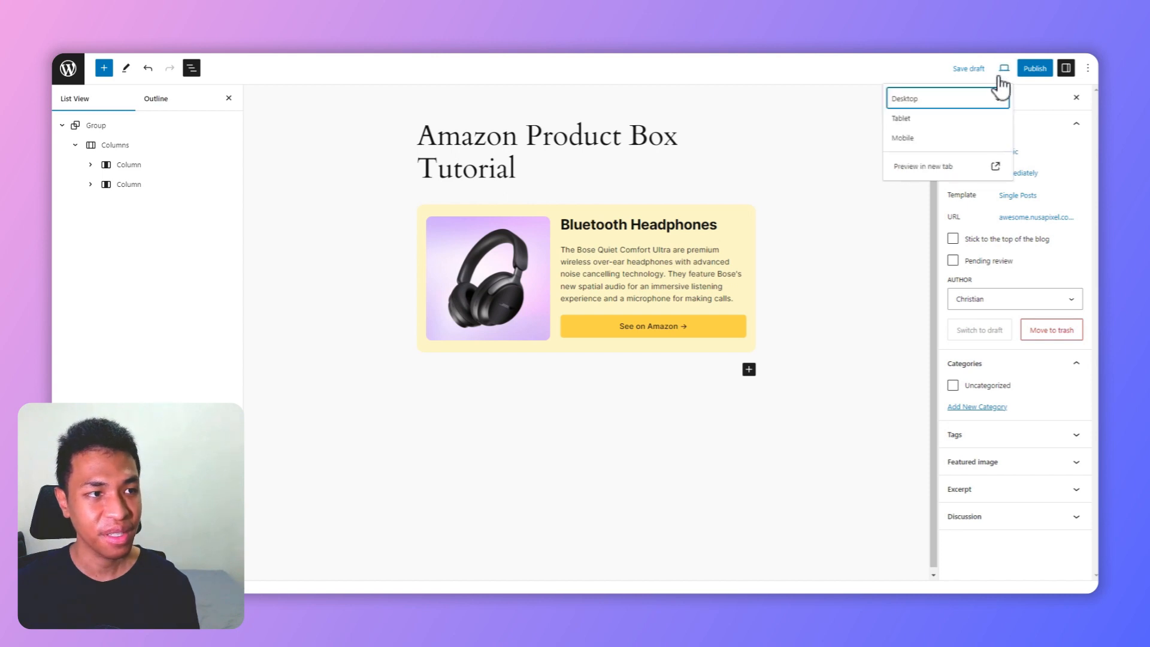
click(902, 137)
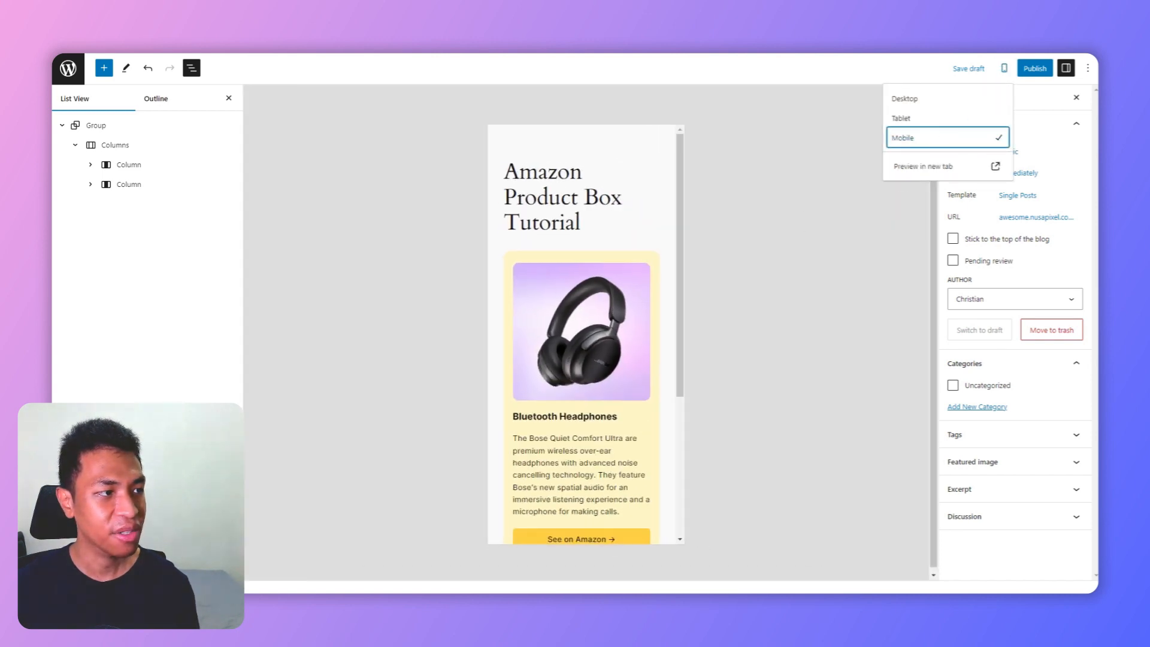
scroll(down, 3)
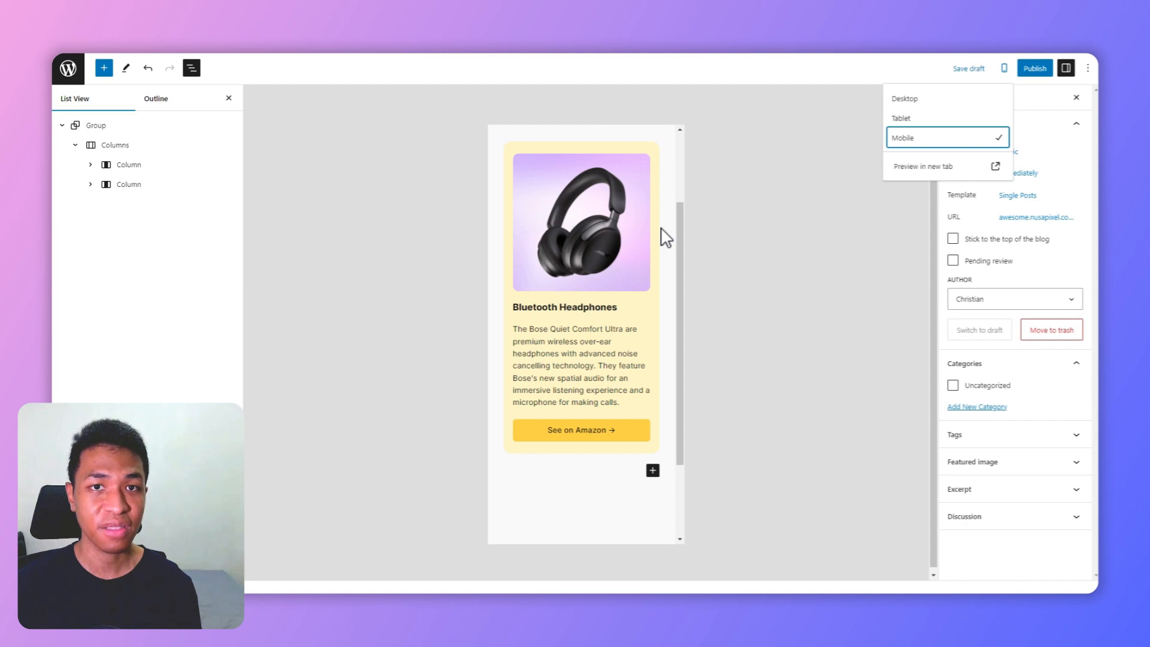
click(904, 98)
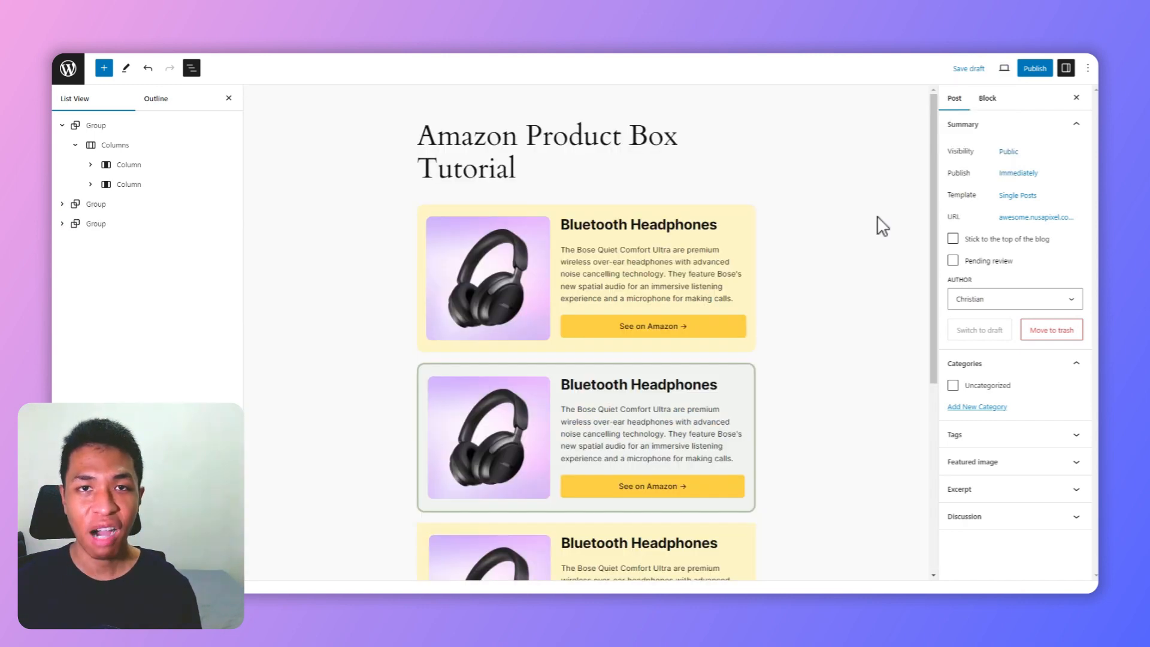
mouse_move(860, 265)
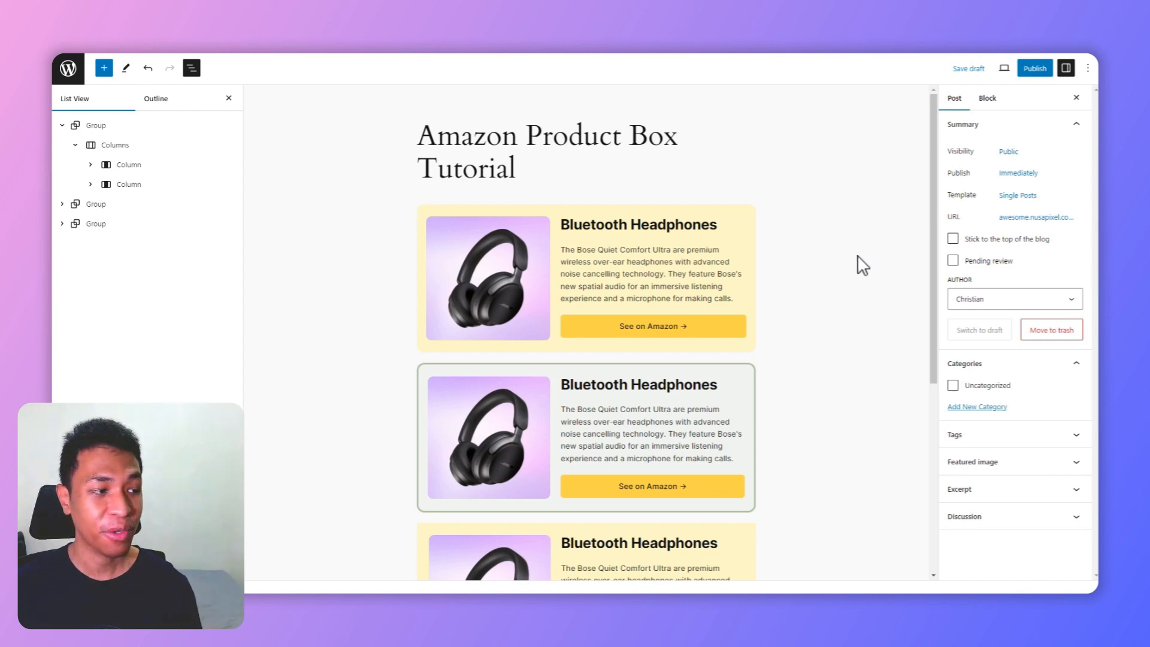
Scroll down to review the variant product boxes, including the See on Walmart version
scroll(down, 3)
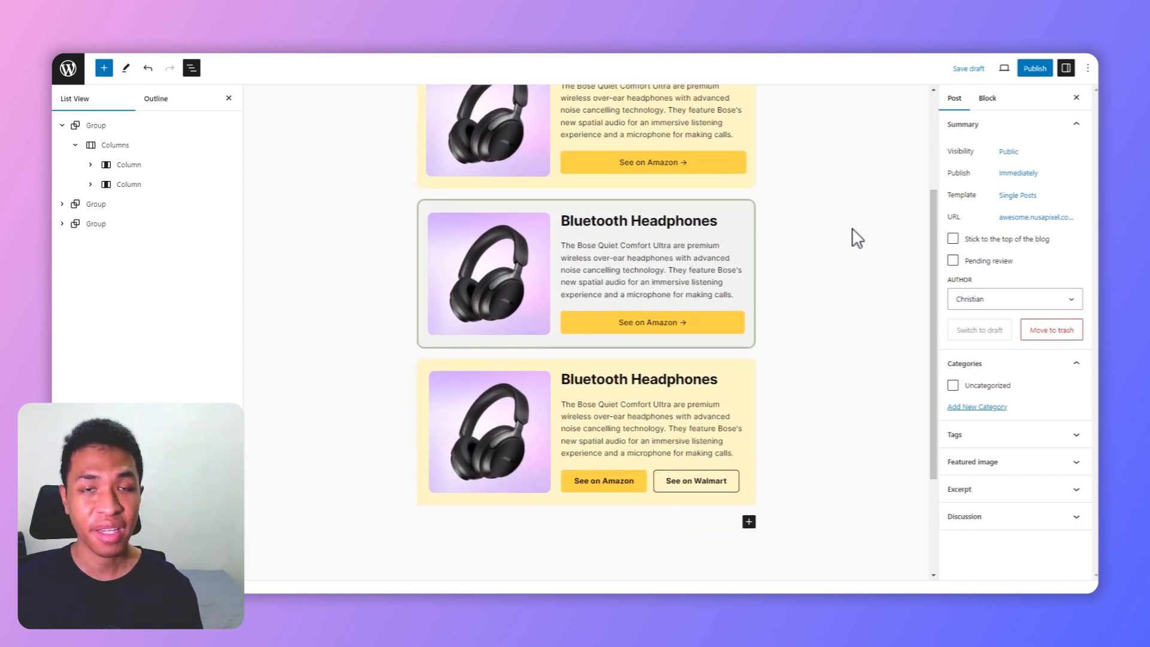
scroll(down, 3)
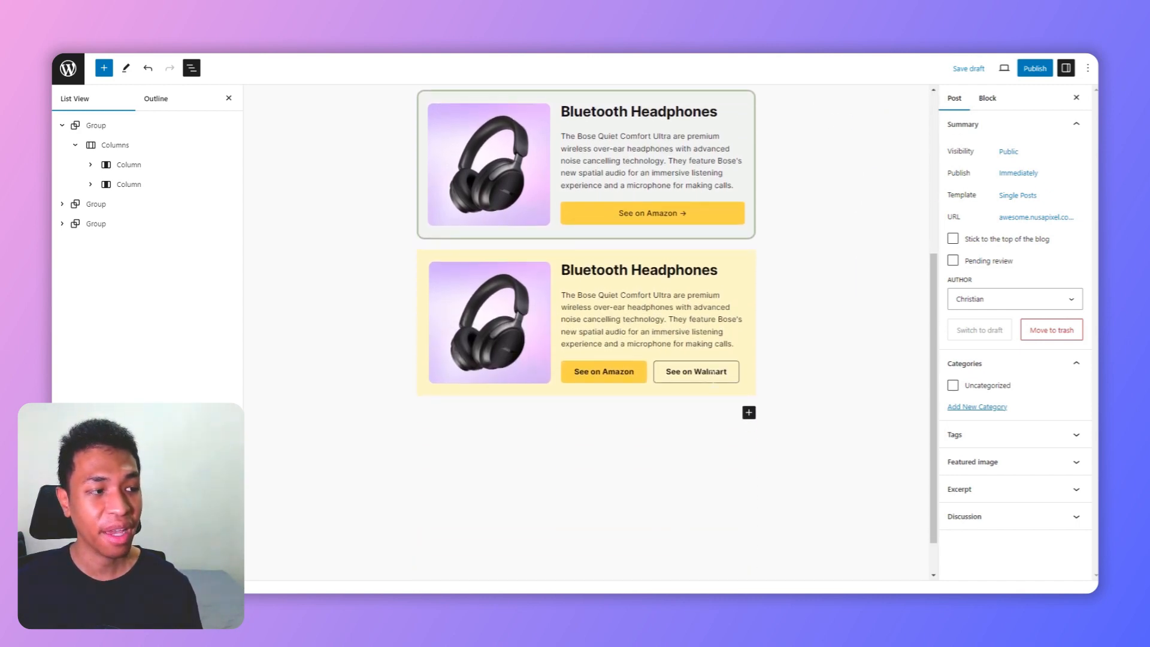
mouse_move(843, 339)
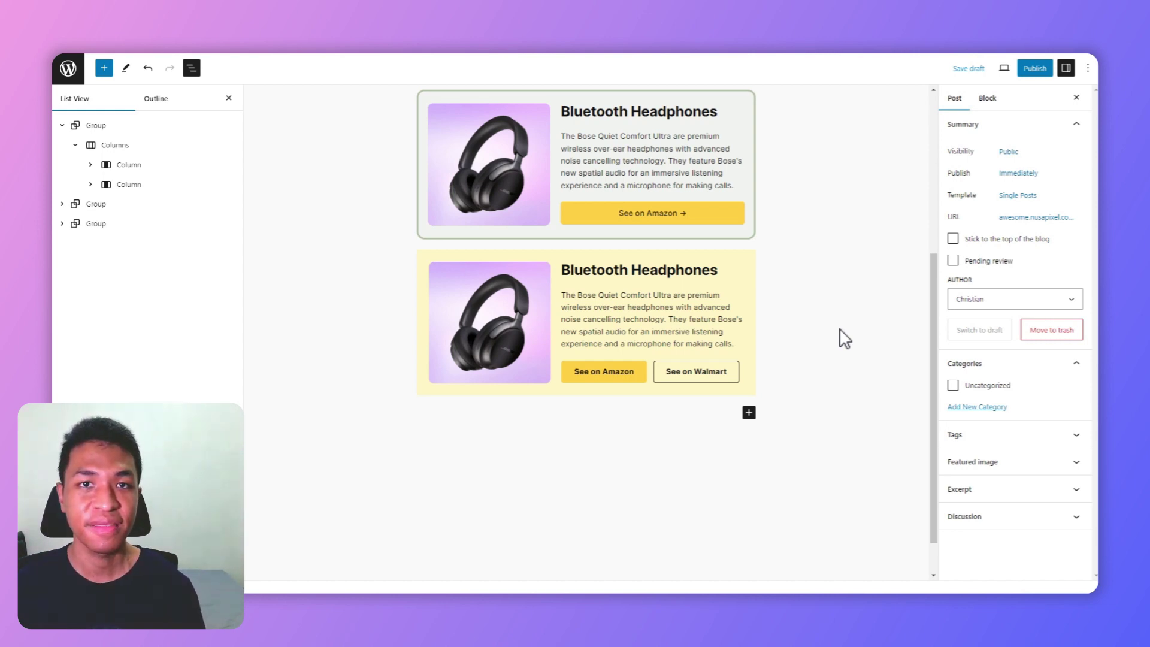
scroll(down, 3)
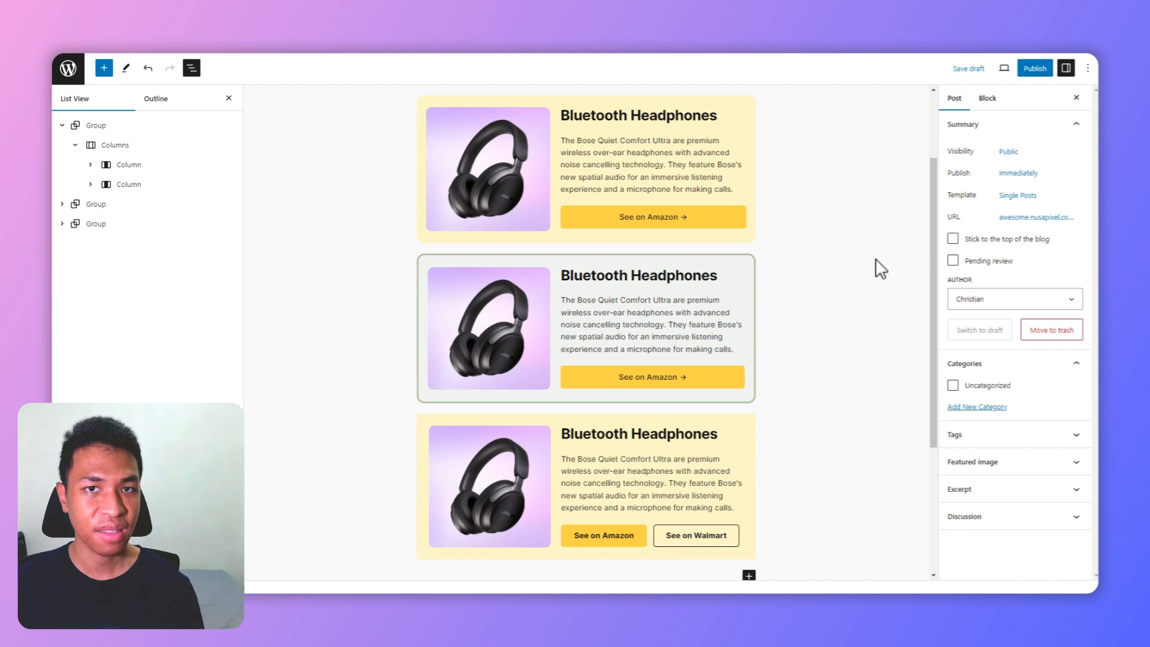
mouse_move(871, 221)
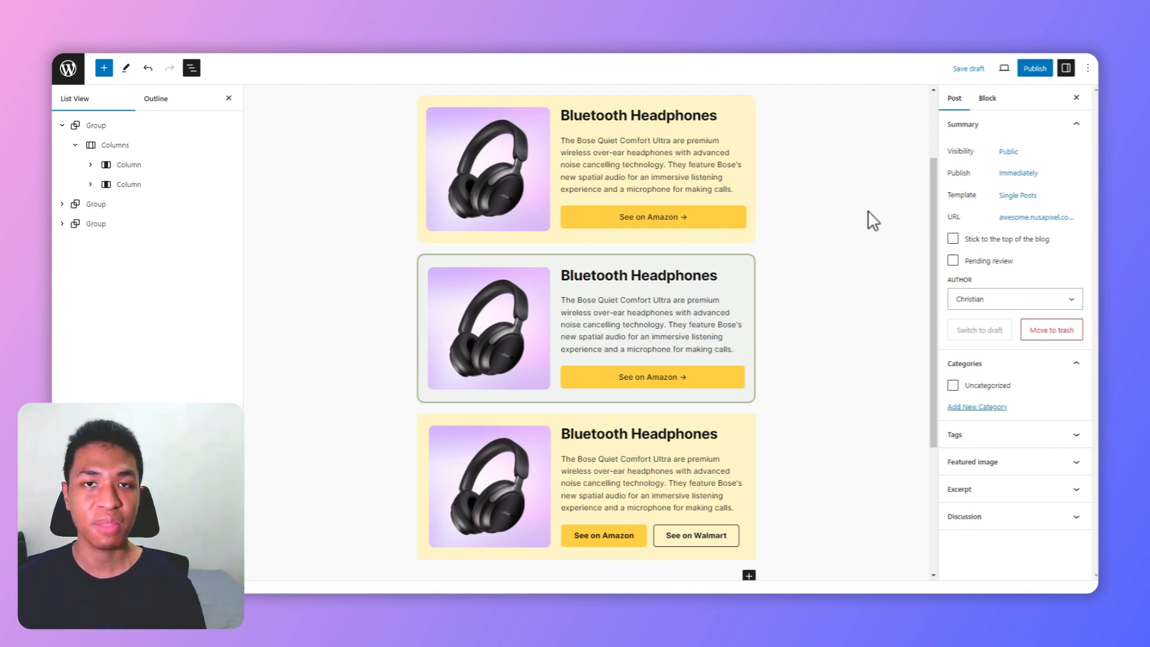
mouse_move(880, 197)
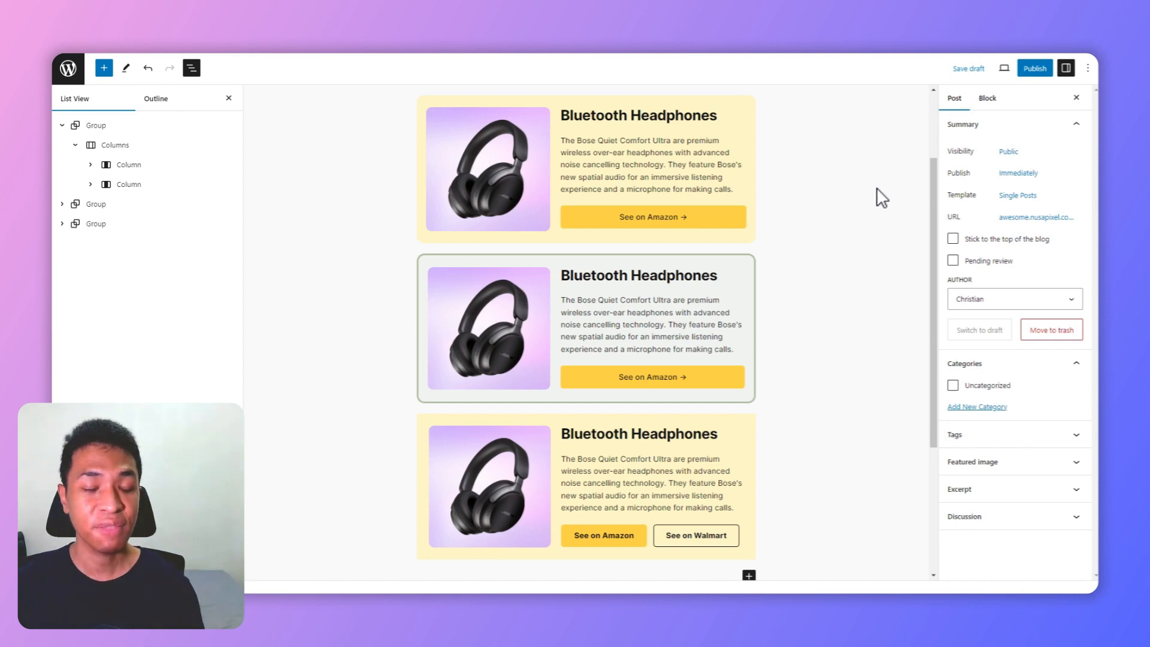